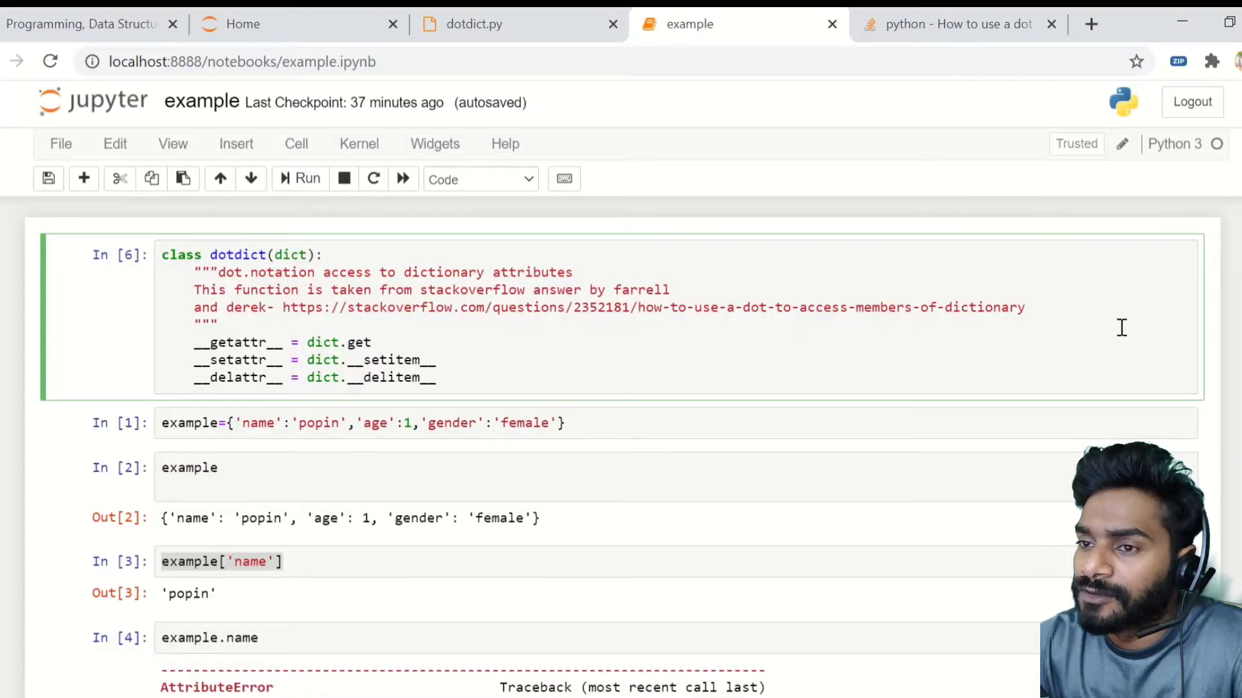
mouse_move(645, 356)
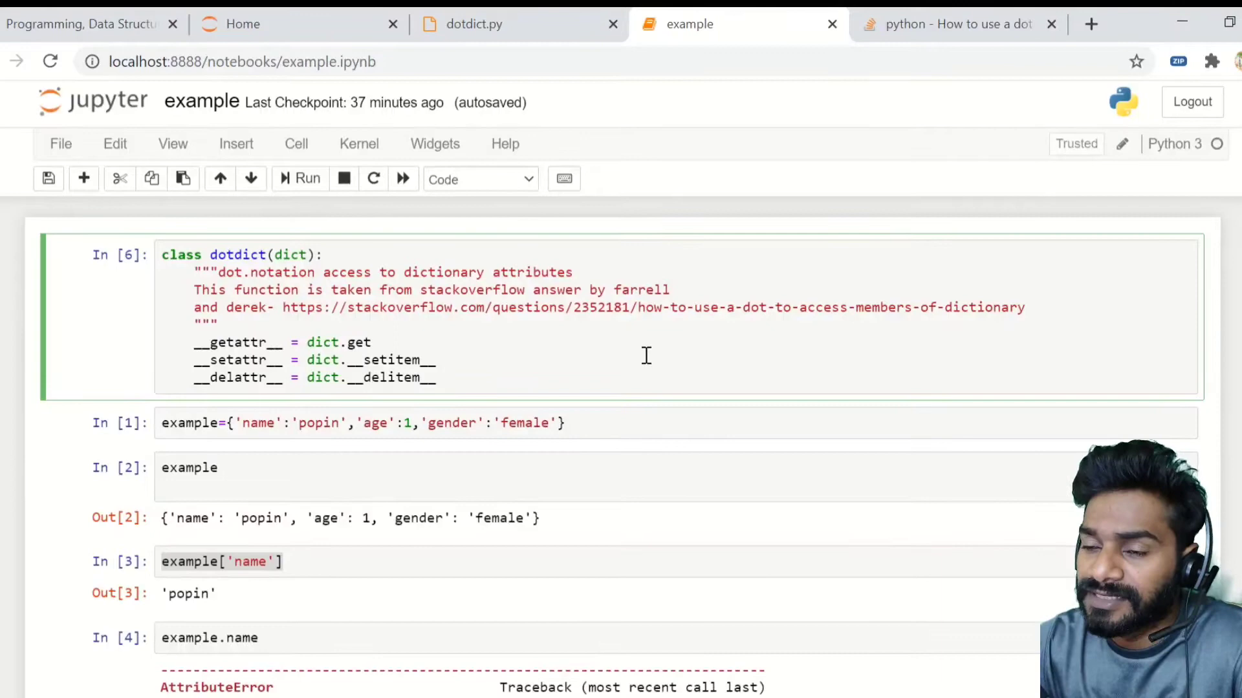
Compare the notebook's dotdict class with the original Stack Overflow answer code.
click(222, 324)
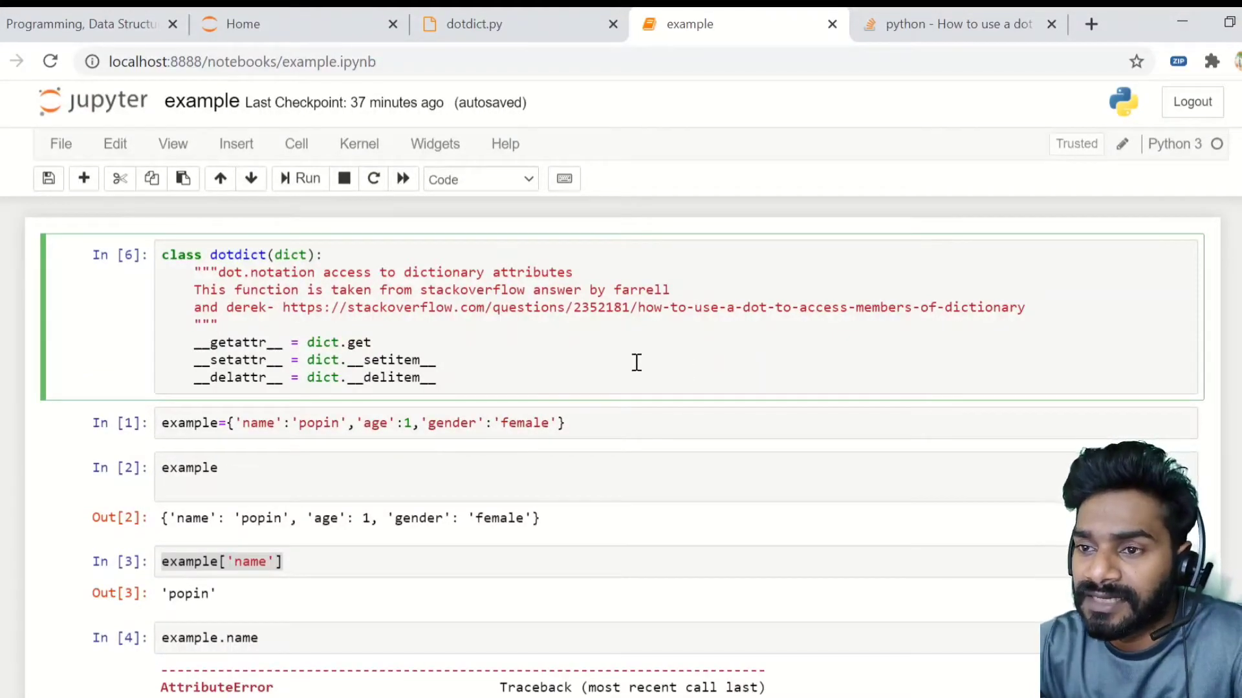
key(ctrl+a)
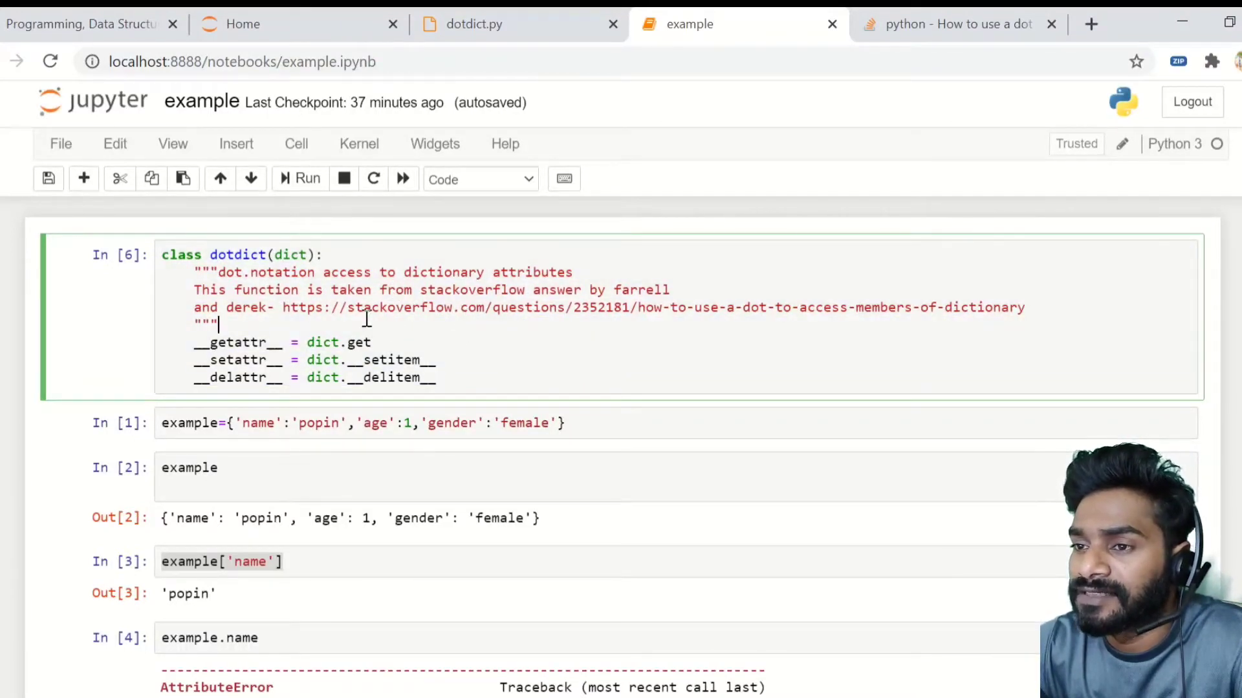
mouse_move(608, 258)
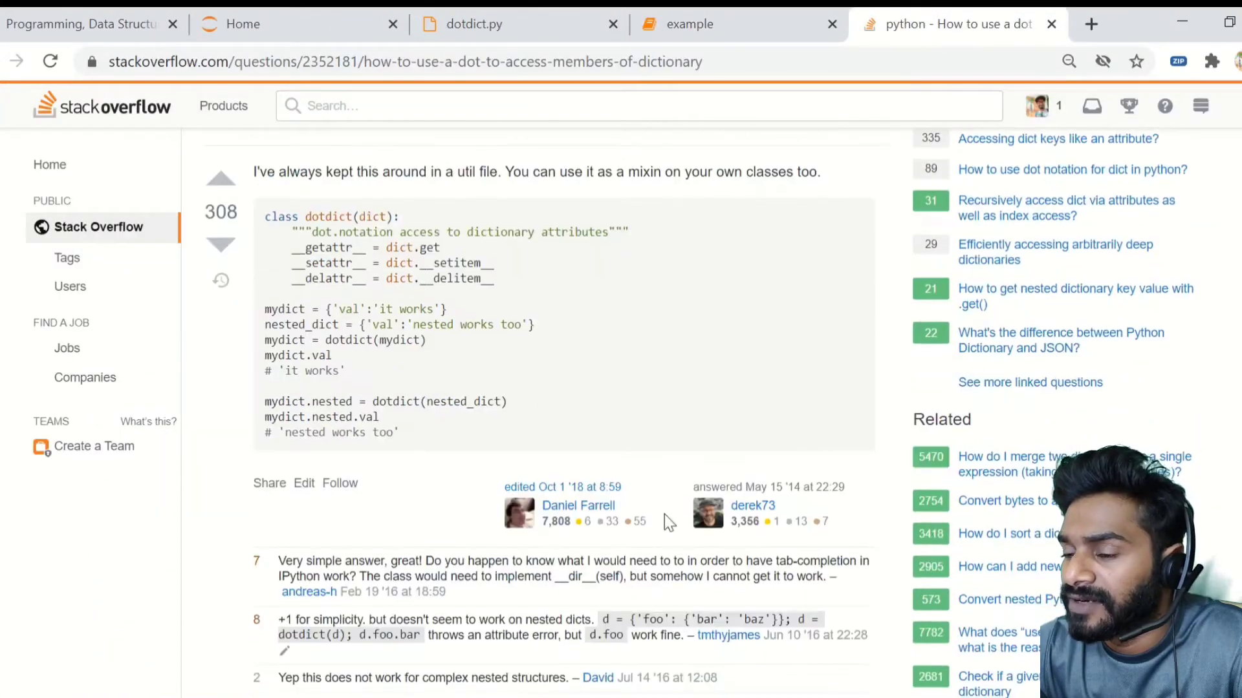
mouse_move(280, 232)
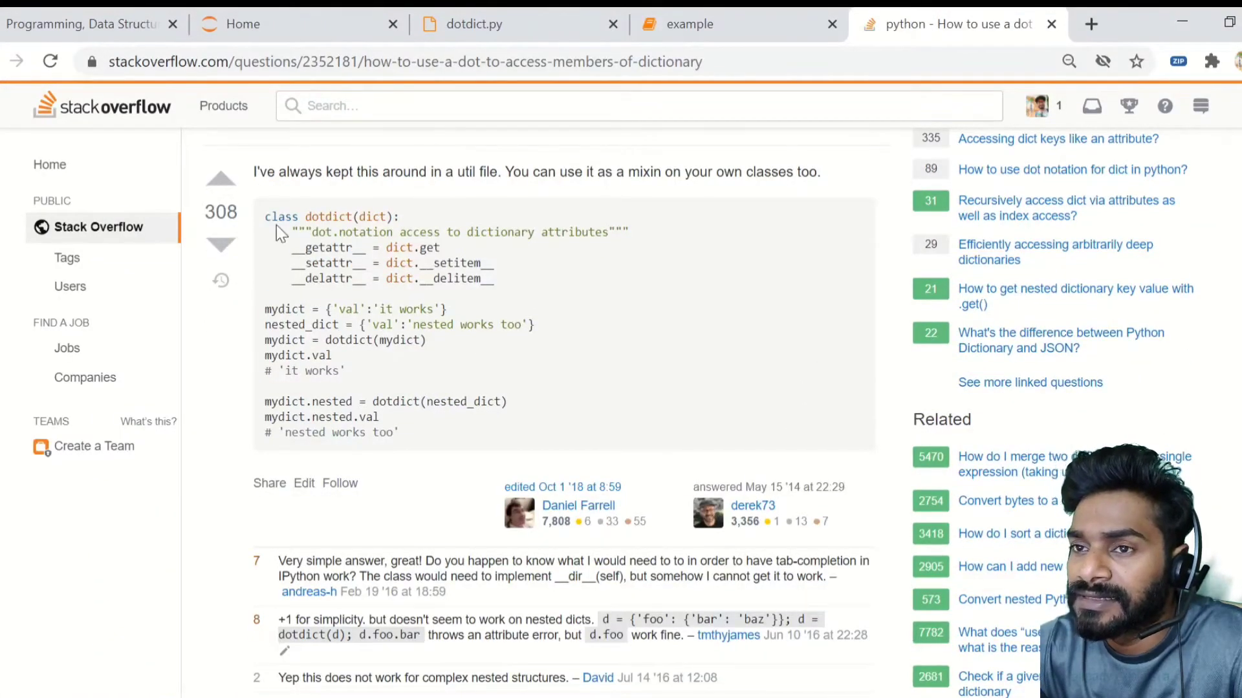
mouse_move(526, 292)
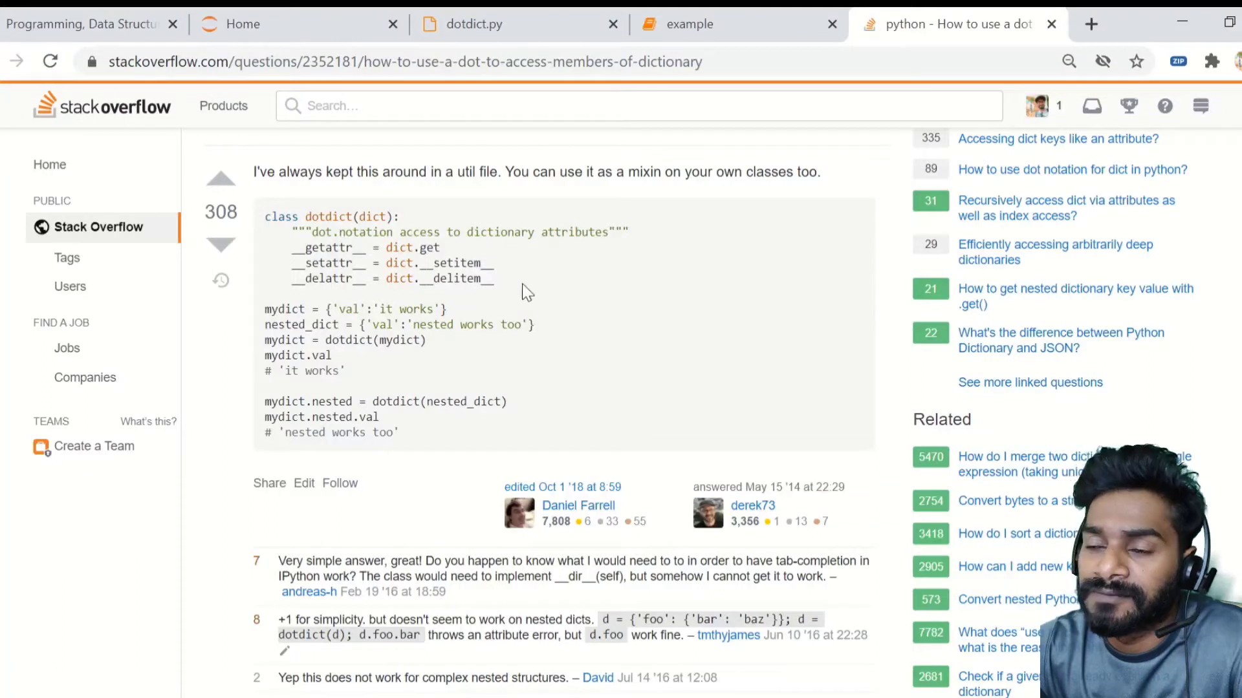
mouse_move(378, 247)
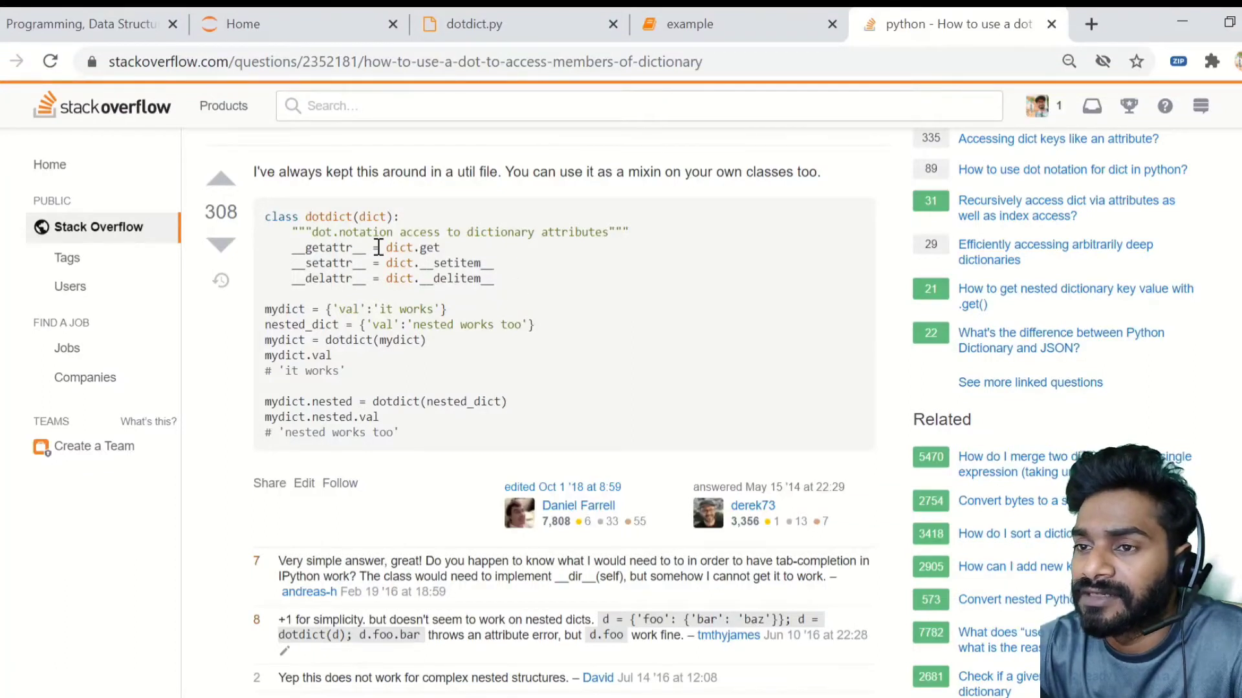
mouse_move(472, 317)
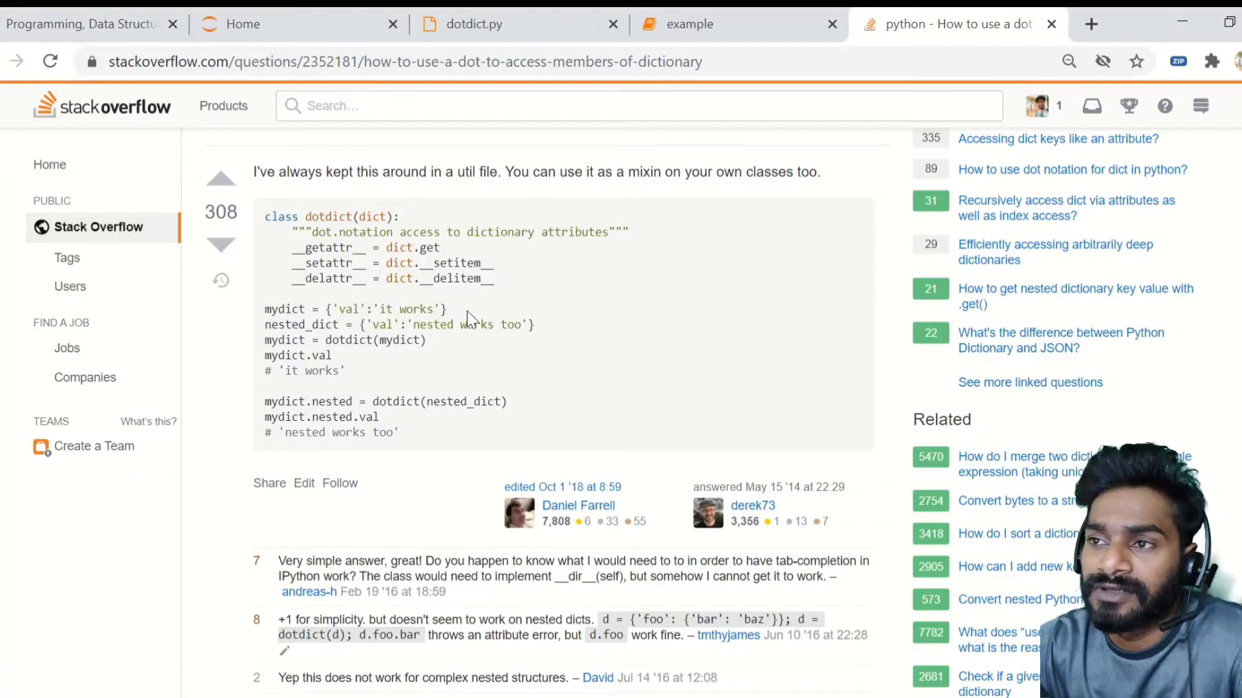
click(689, 24)
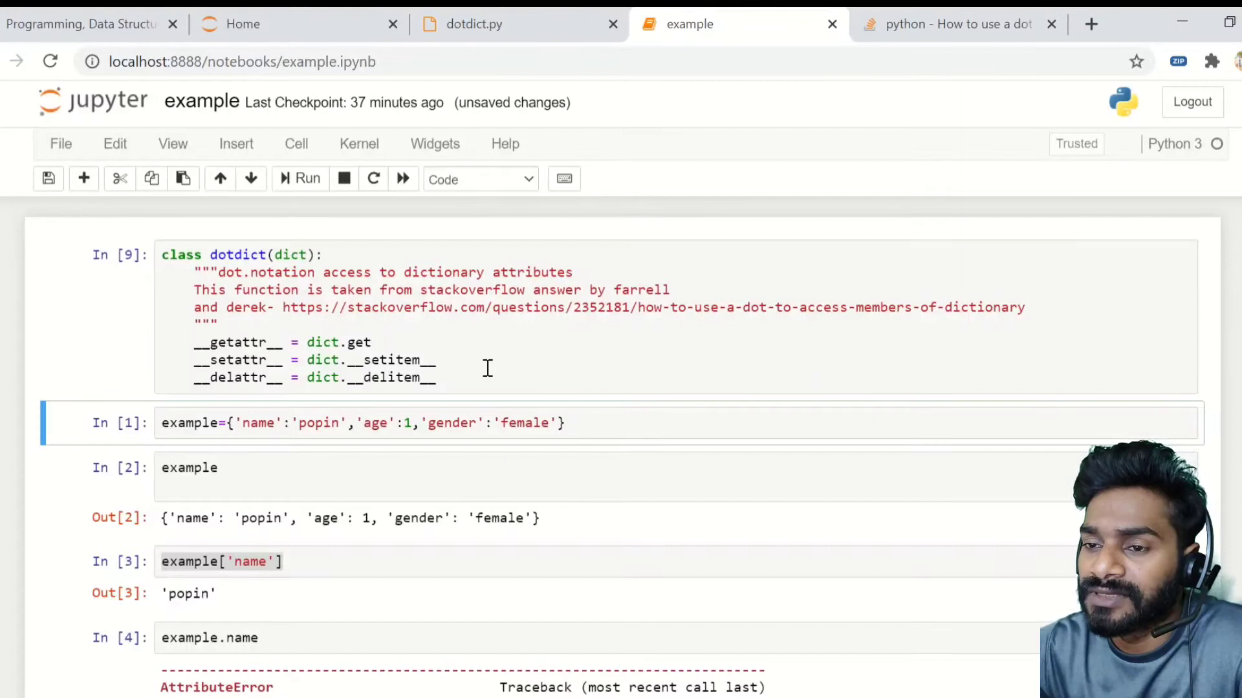
Re-run the example dictionary, its display, the 'name' key lookup and the failing dot-access cells.
click(240, 424)
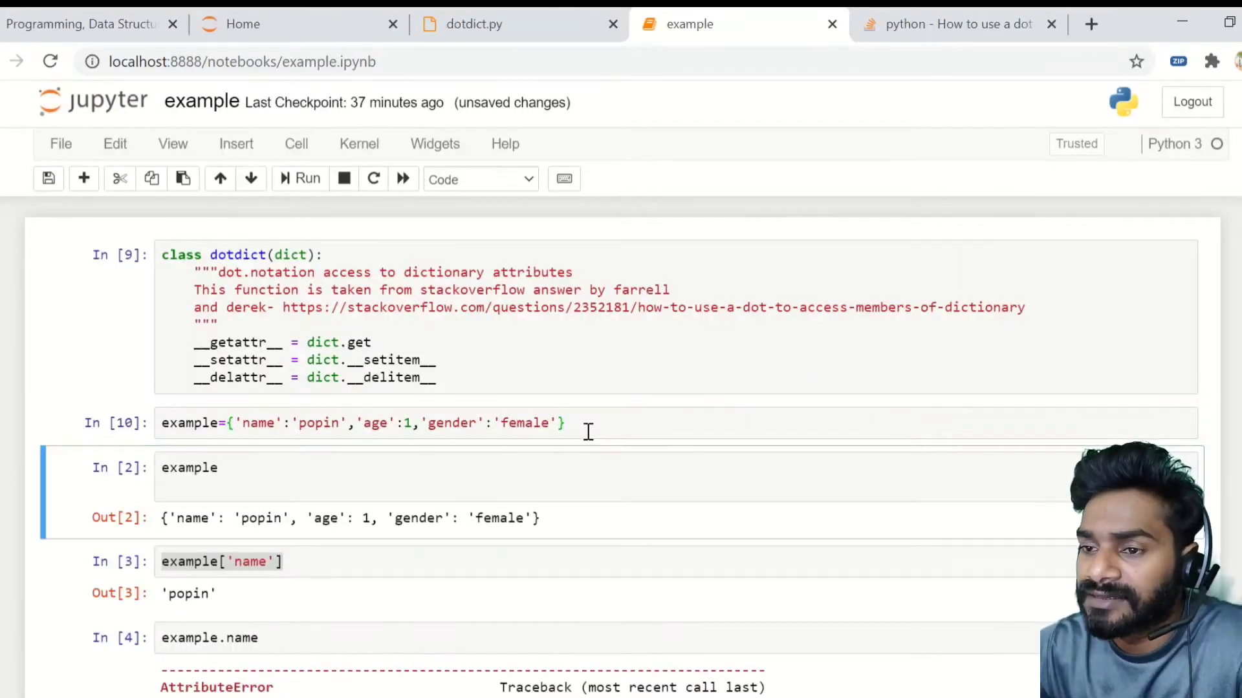
click(307, 179)
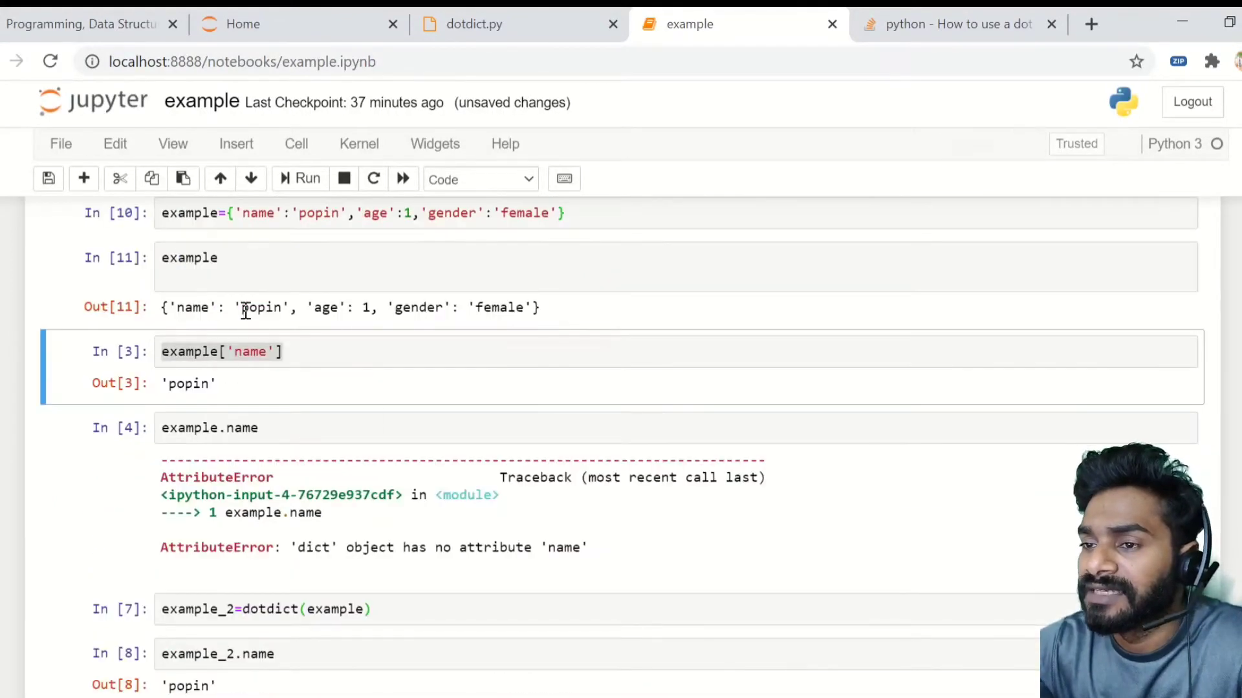
mouse_move(487, 341)
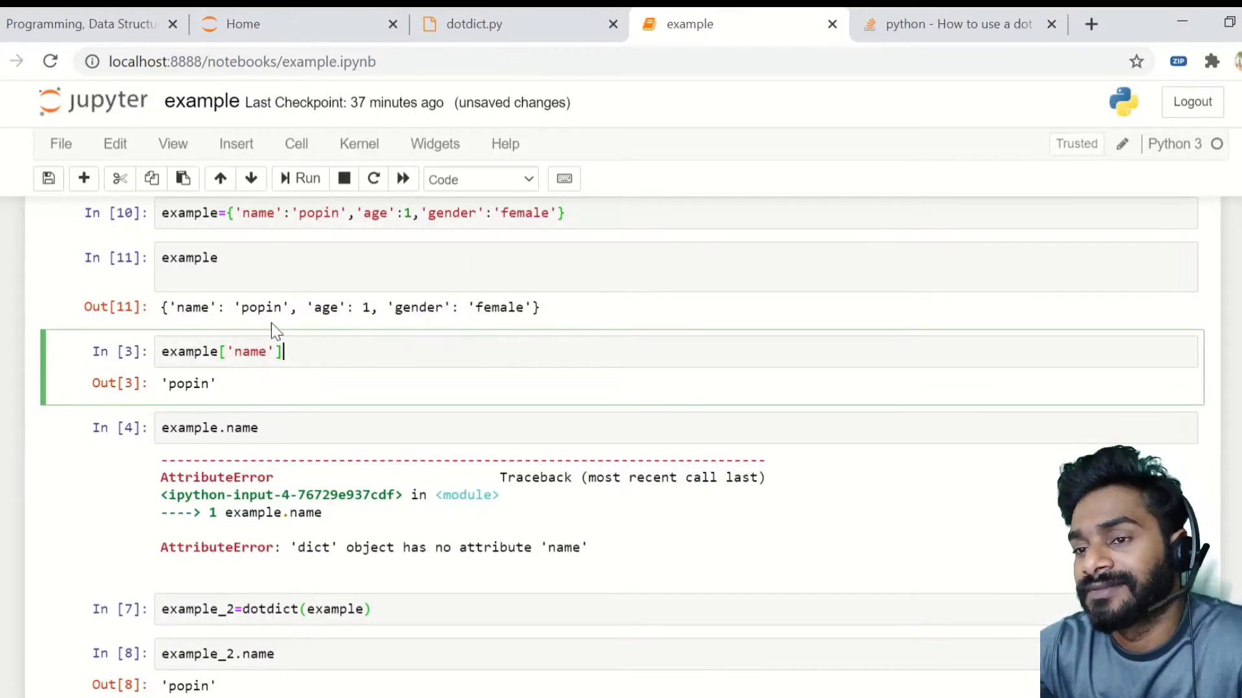
mouse_move(307, 351)
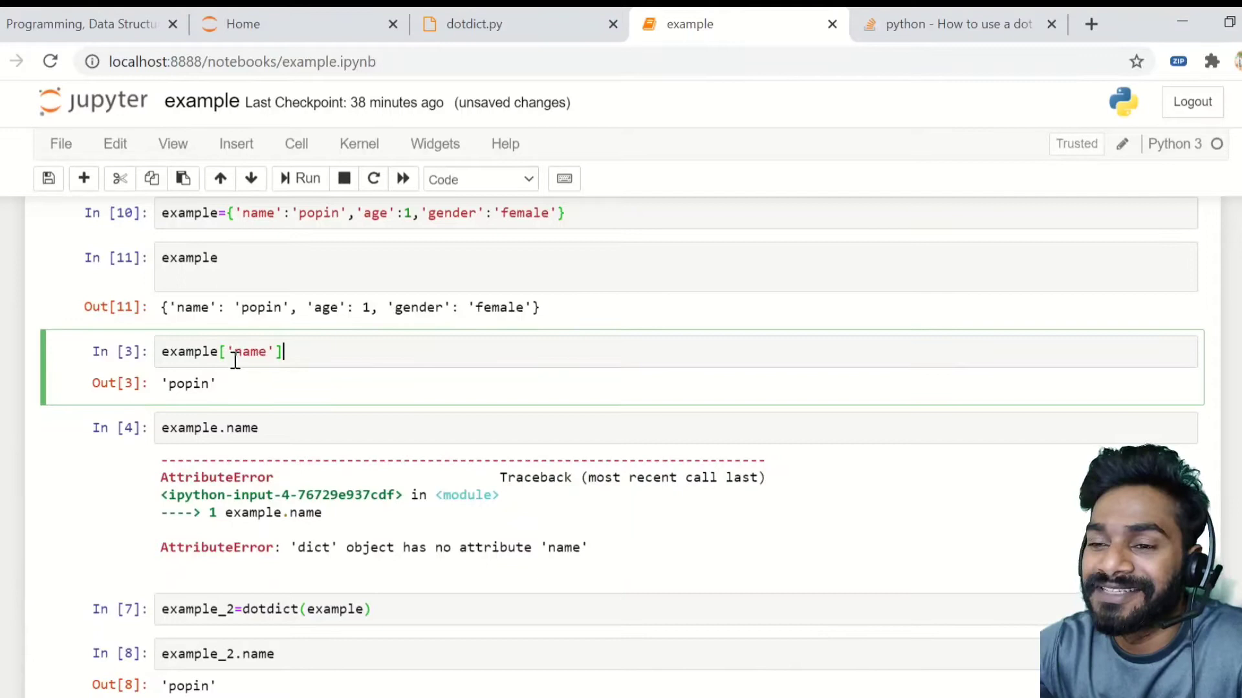
mouse_move(310, 362)
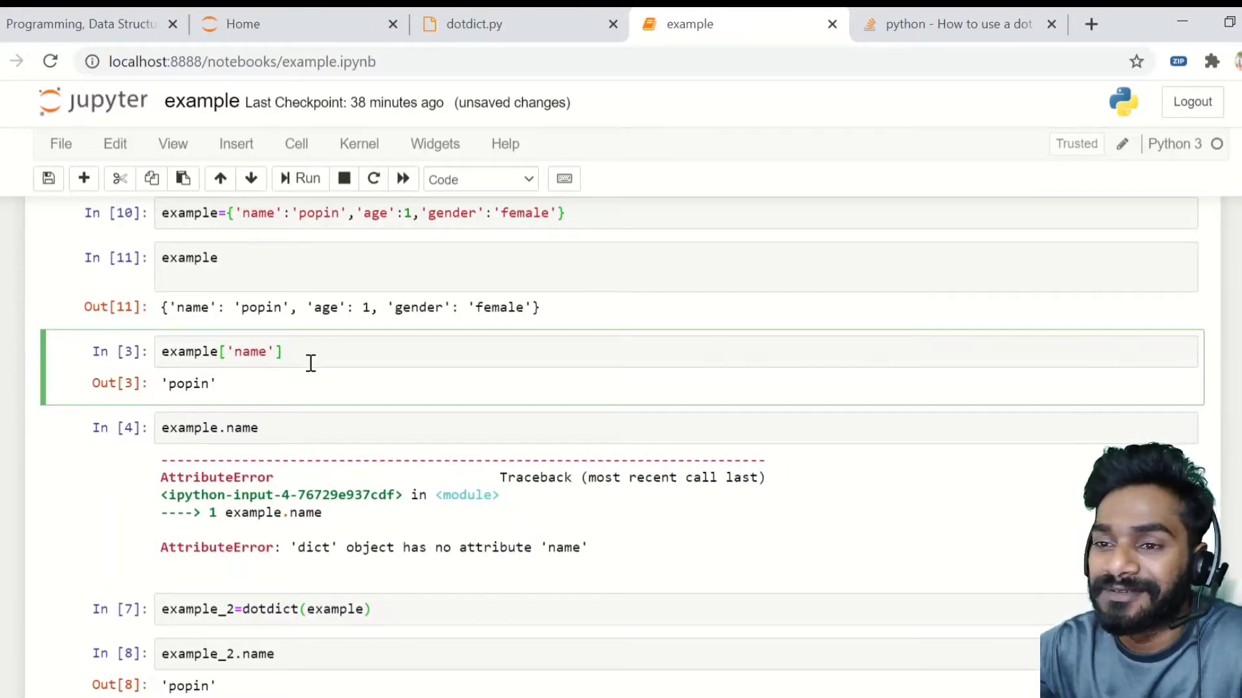
click(302, 179)
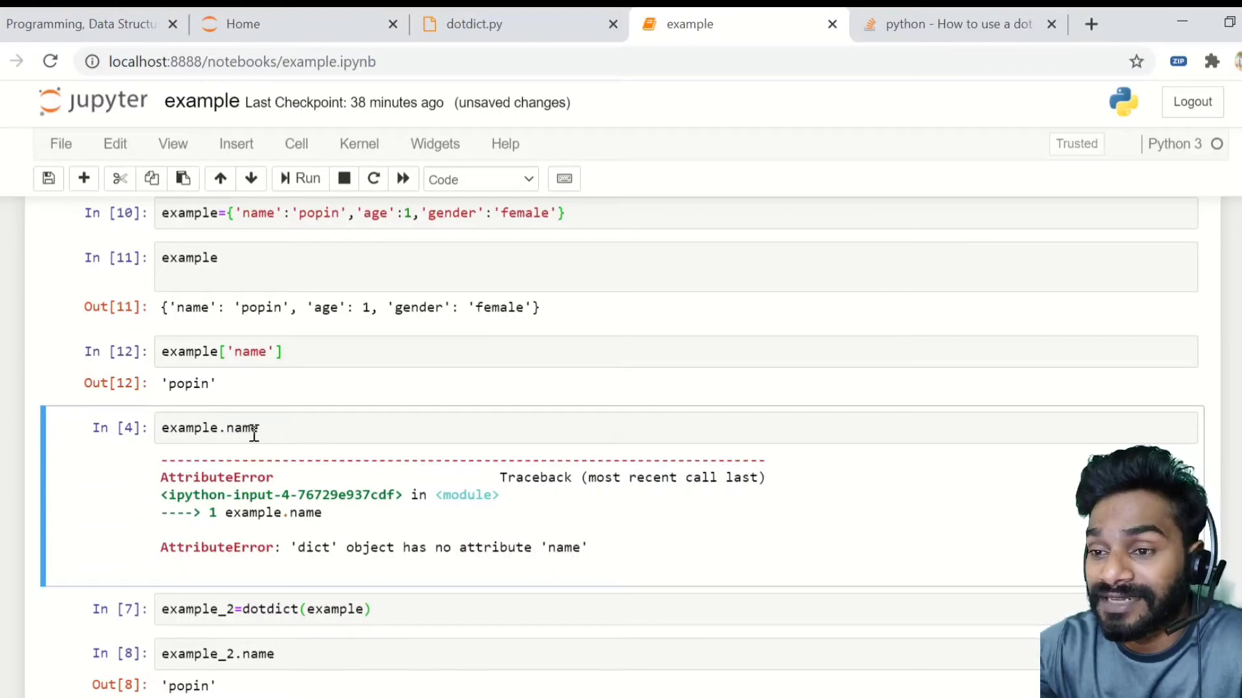
click(304, 178)
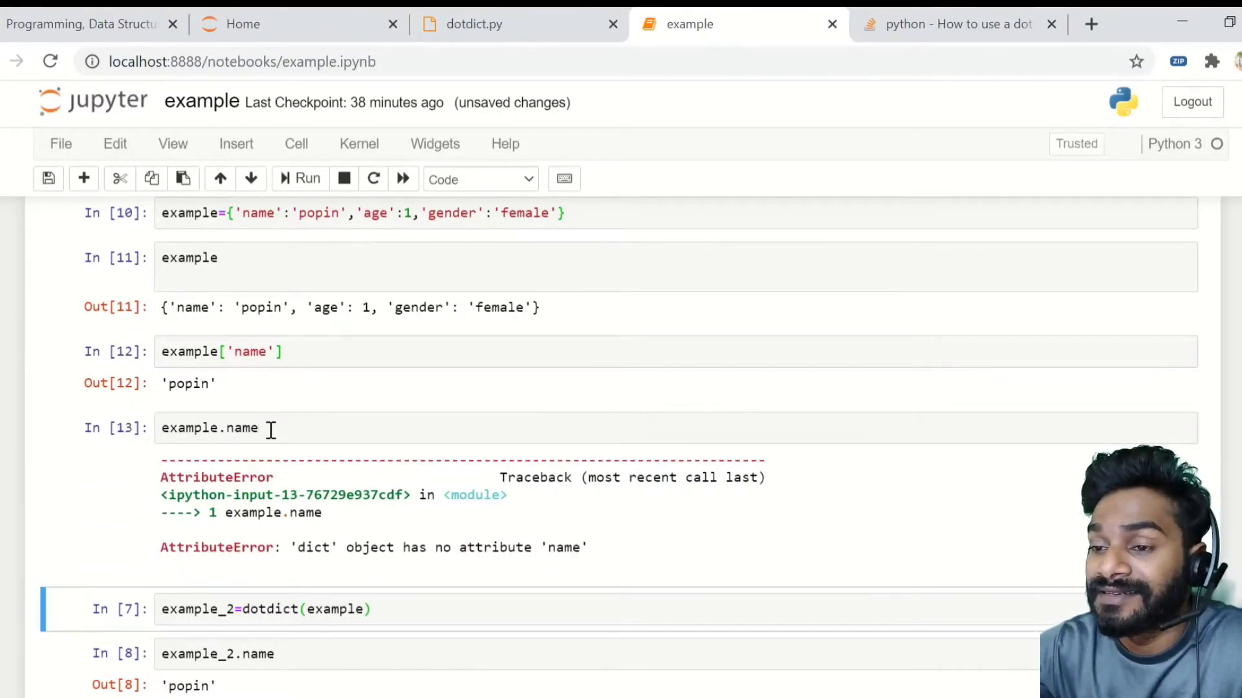
scroll(down, 3)
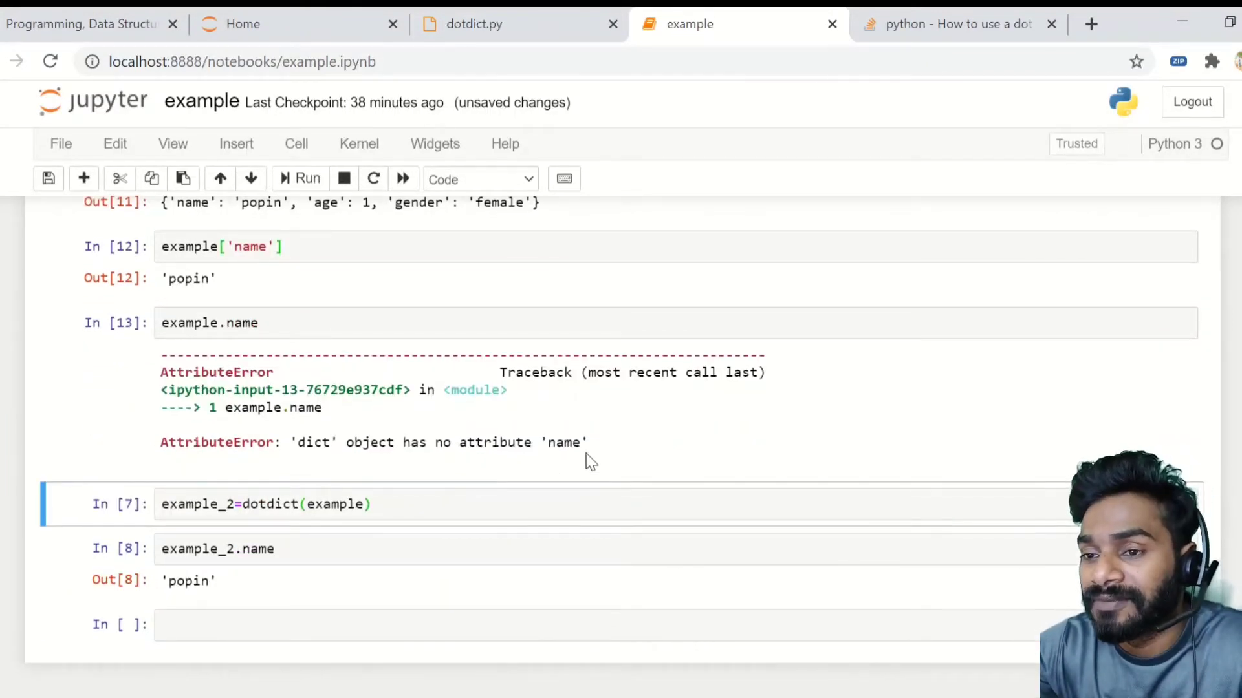
scroll(up, 3)
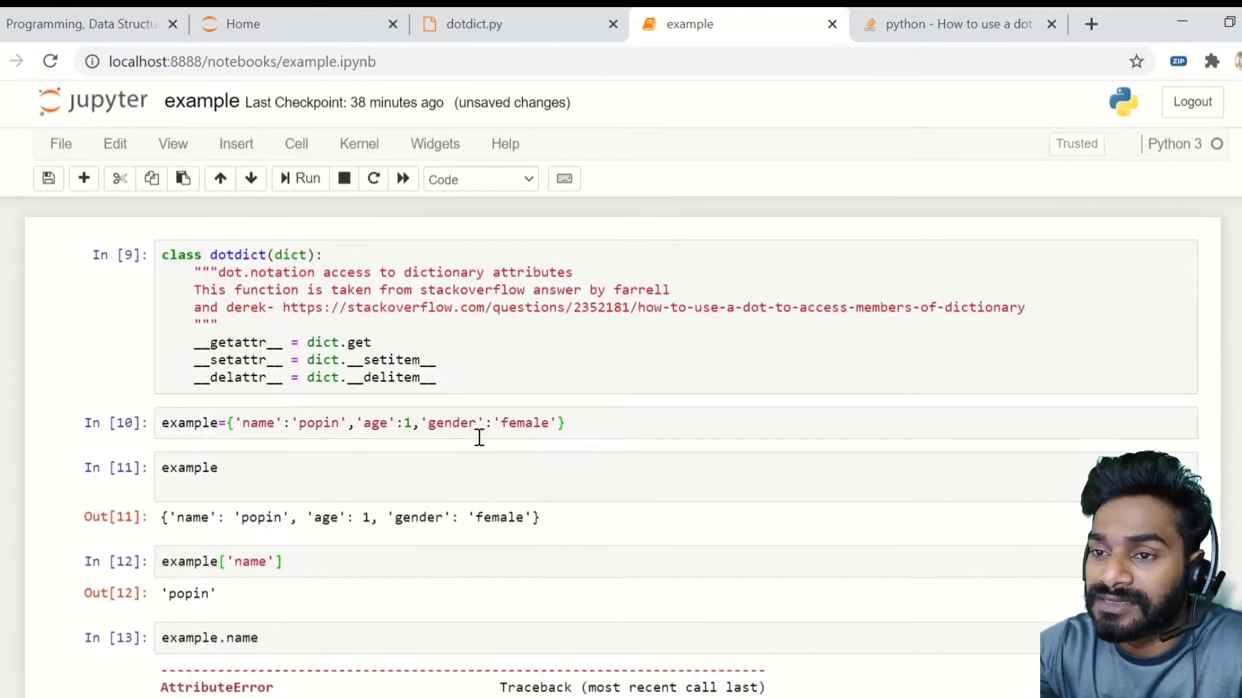
scroll(down, 3)
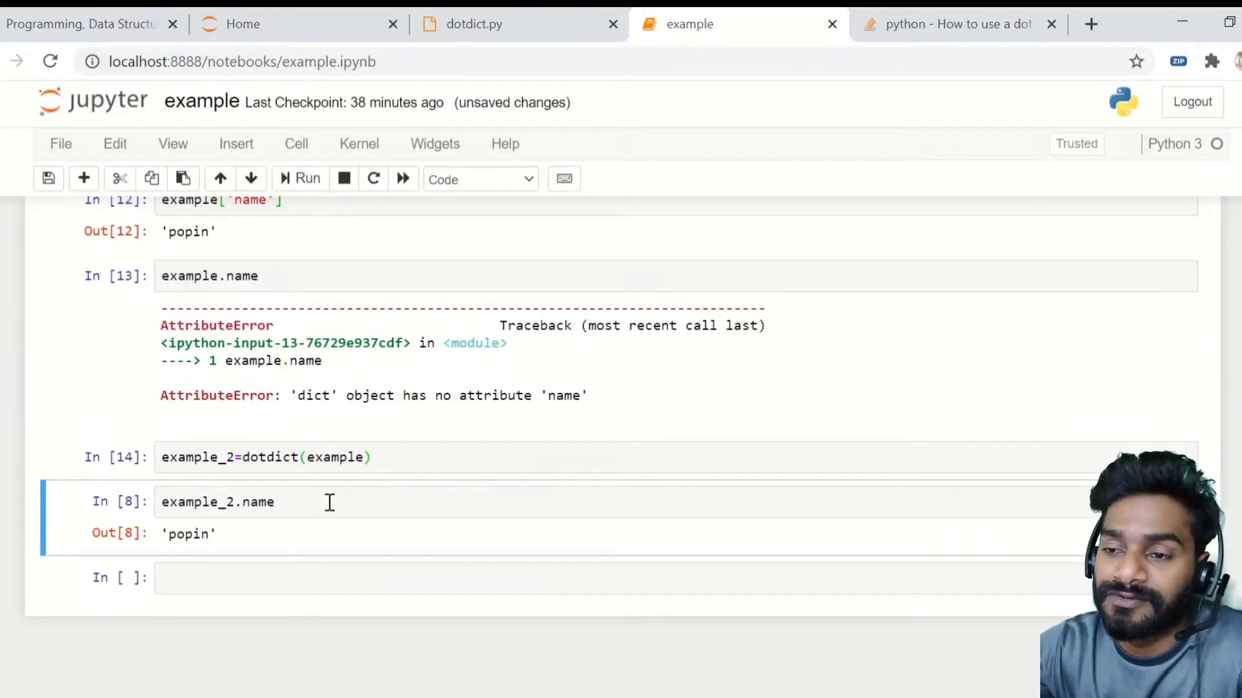
Re-run example_2.name to return 'popin', then view dotdict.py and the project file listing.
click(277, 502)
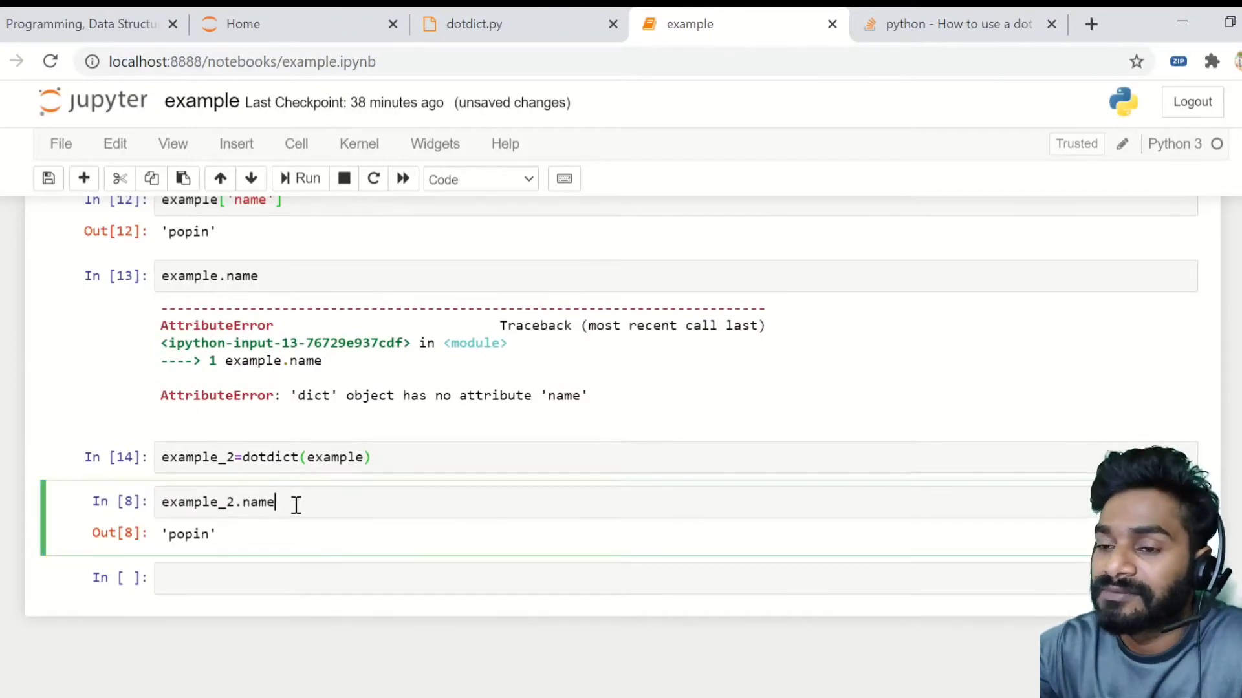
click(308, 179)
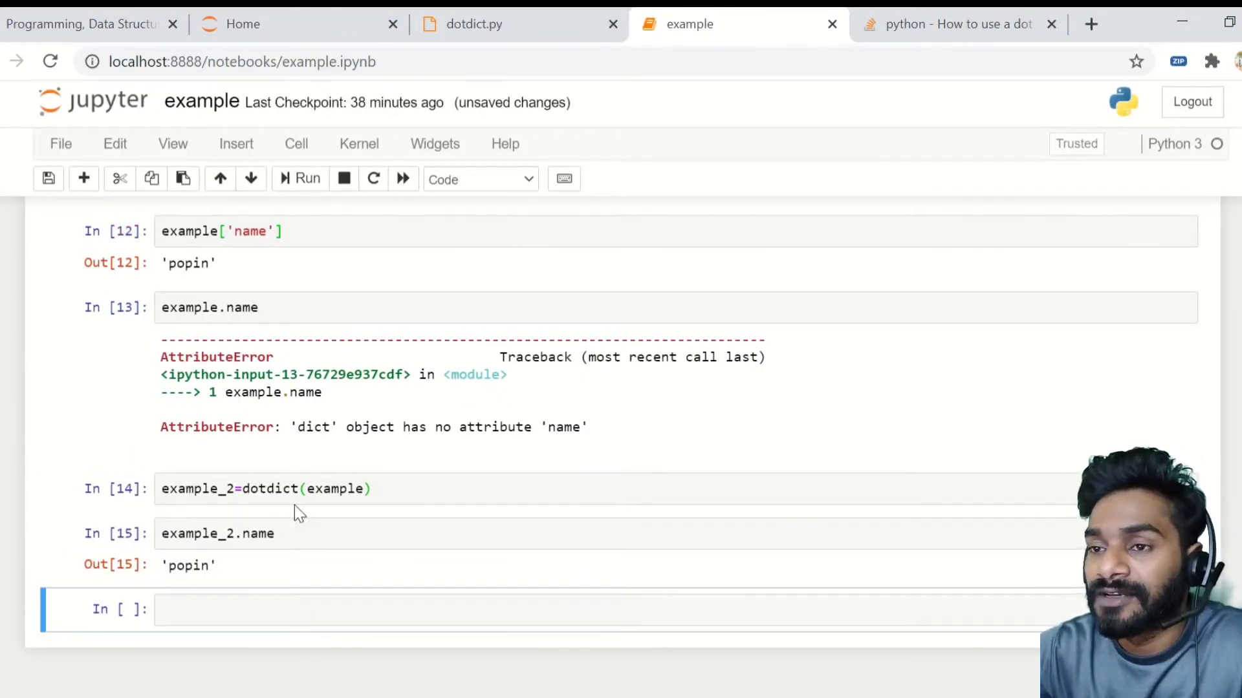
scroll(up, 3)
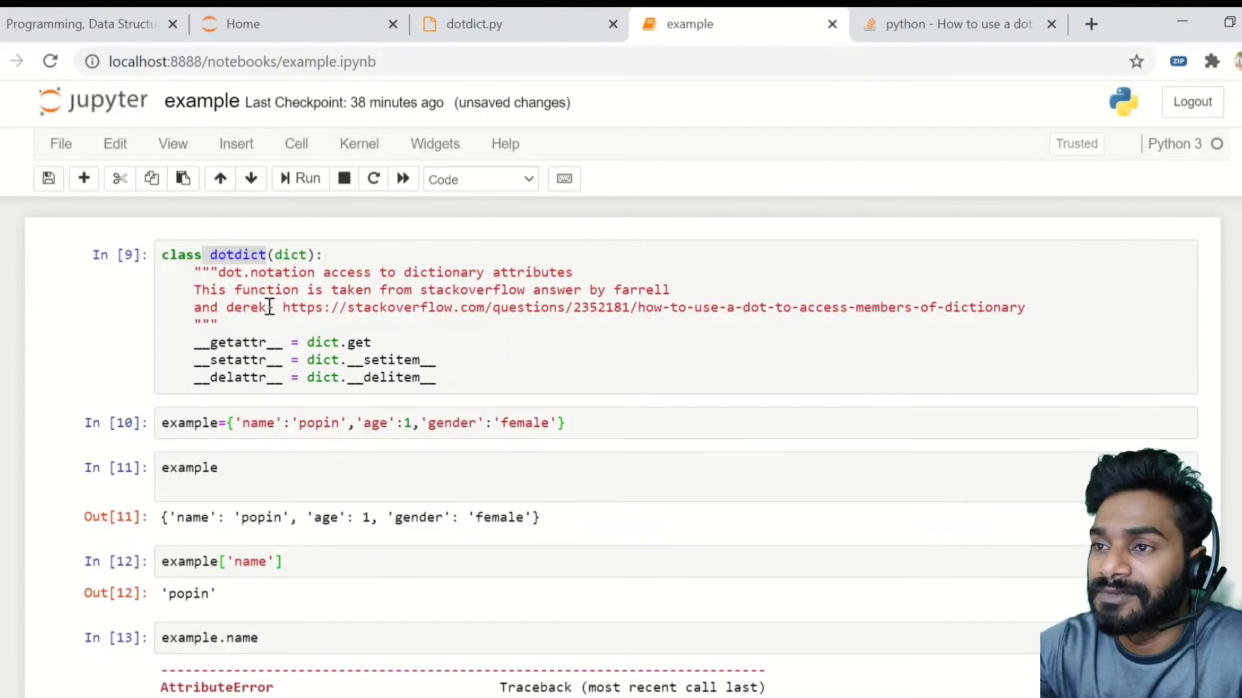
click(474, 24)
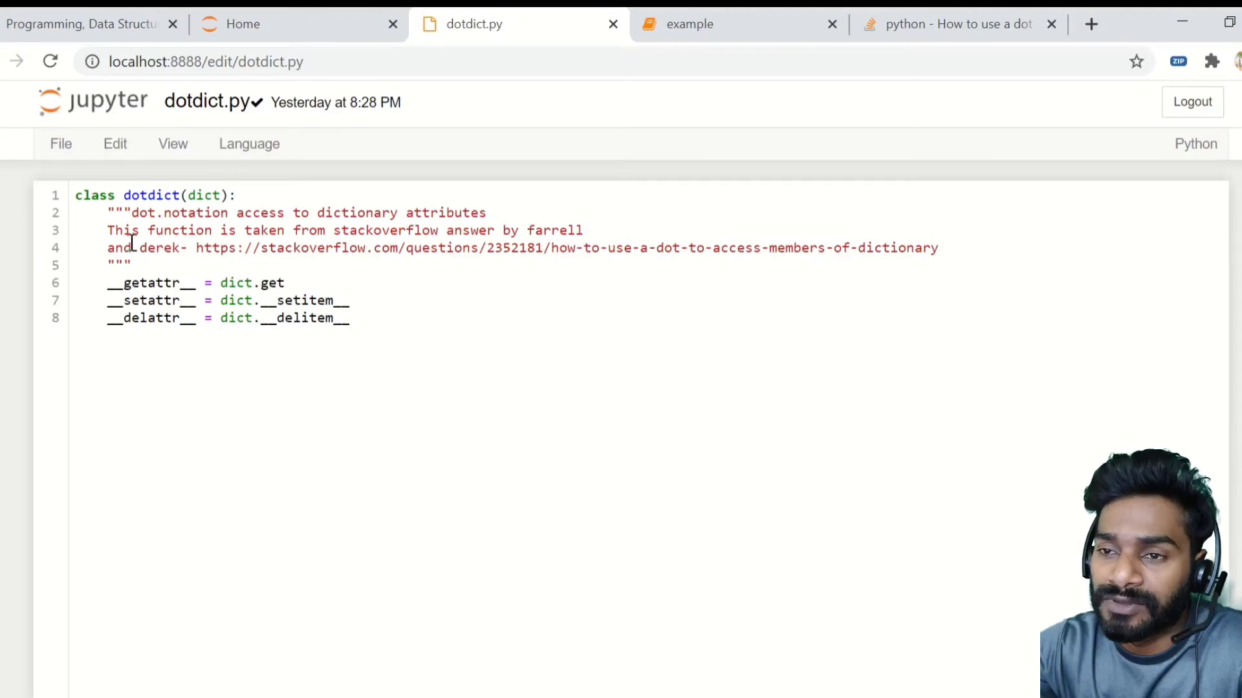
mouse_move(689, 24)
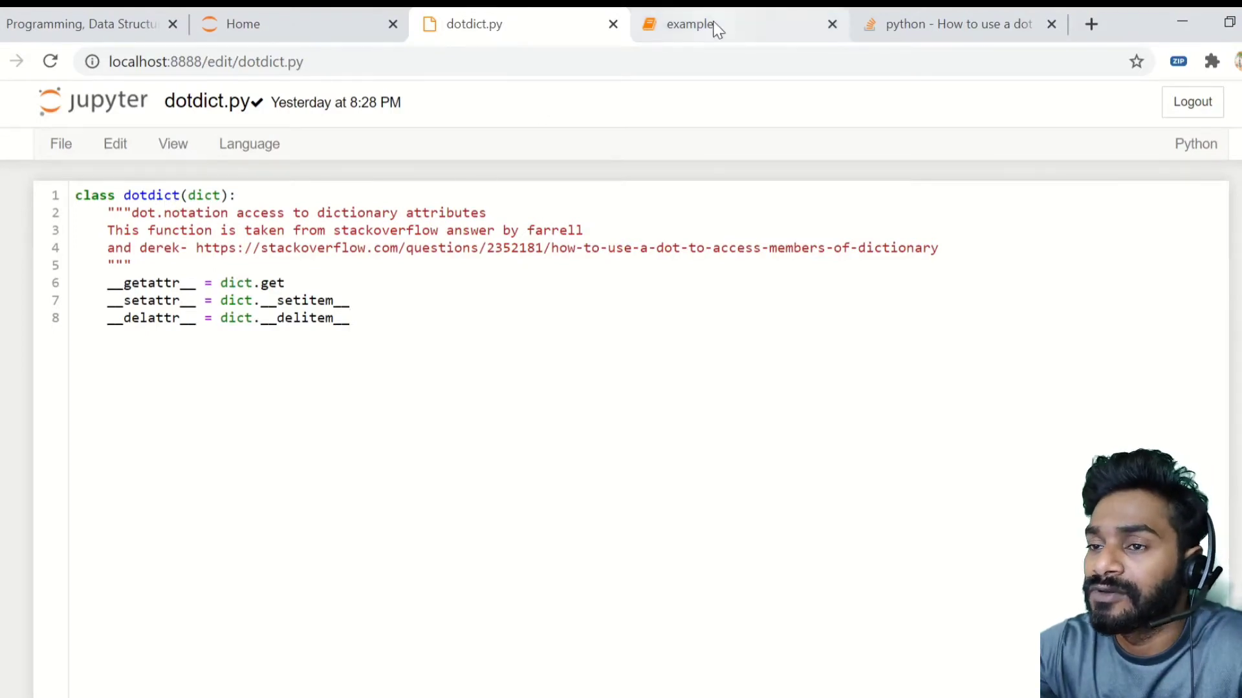
click(689, 24)
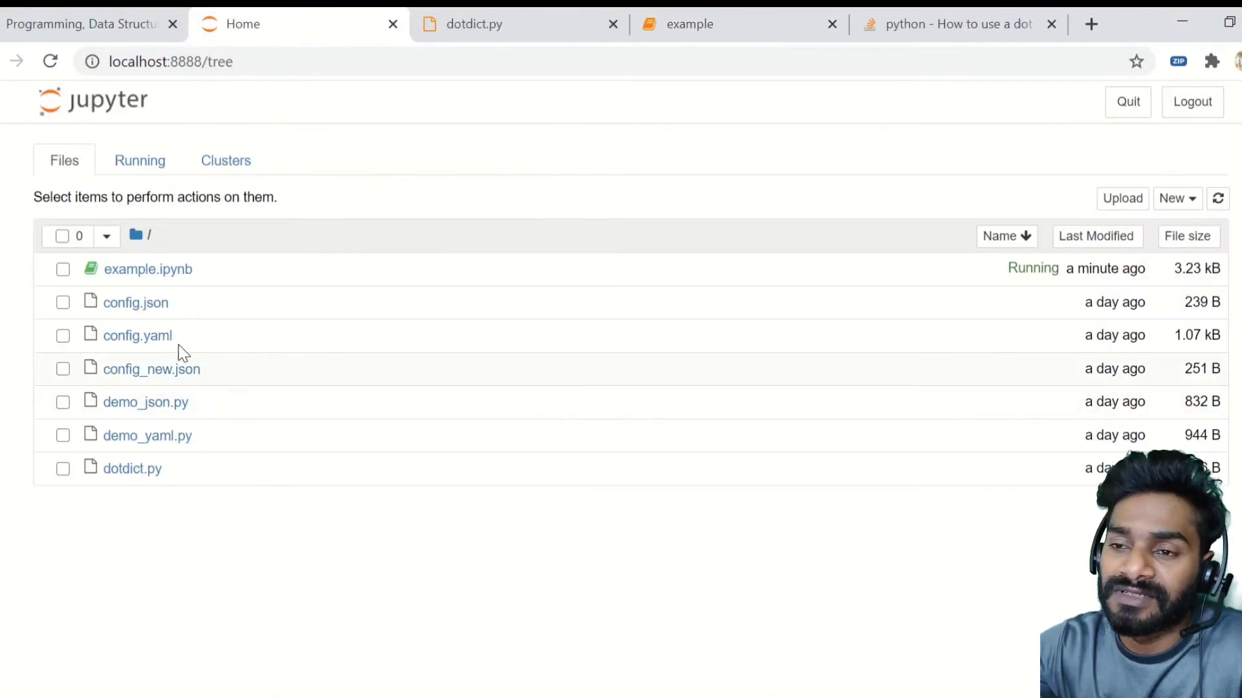
mouse_move(158, 335)
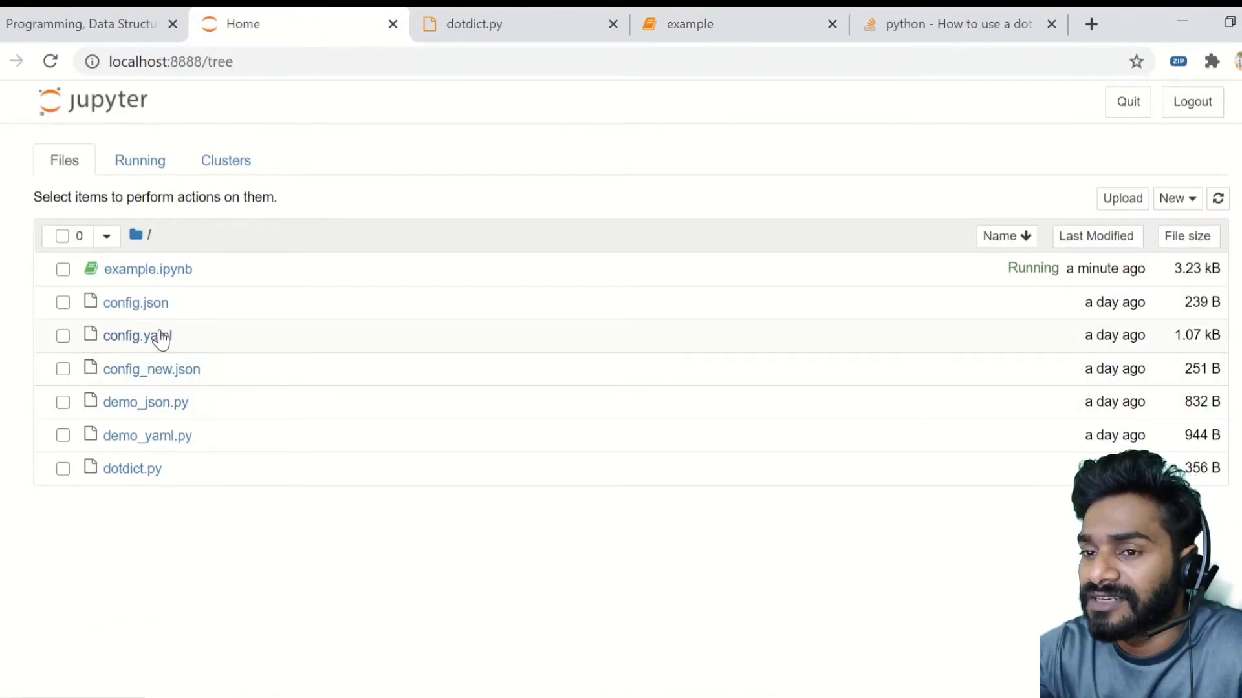
mouse_move(163, 317)
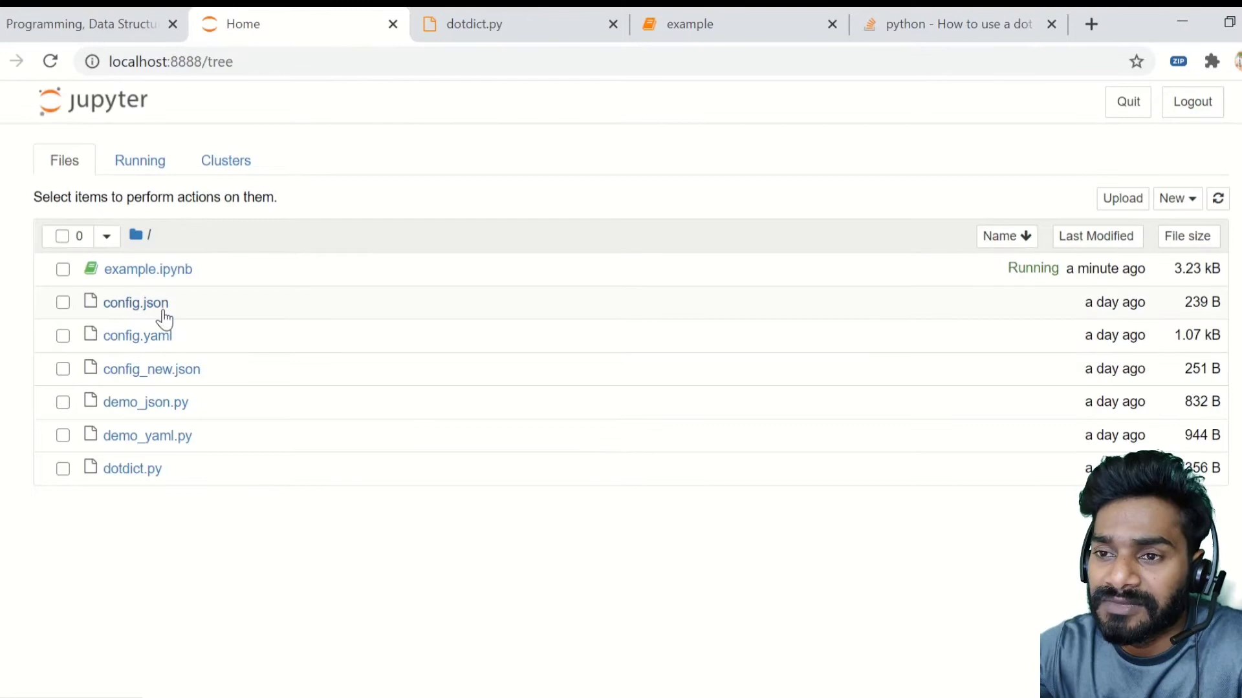
mouse_move(155, 336)
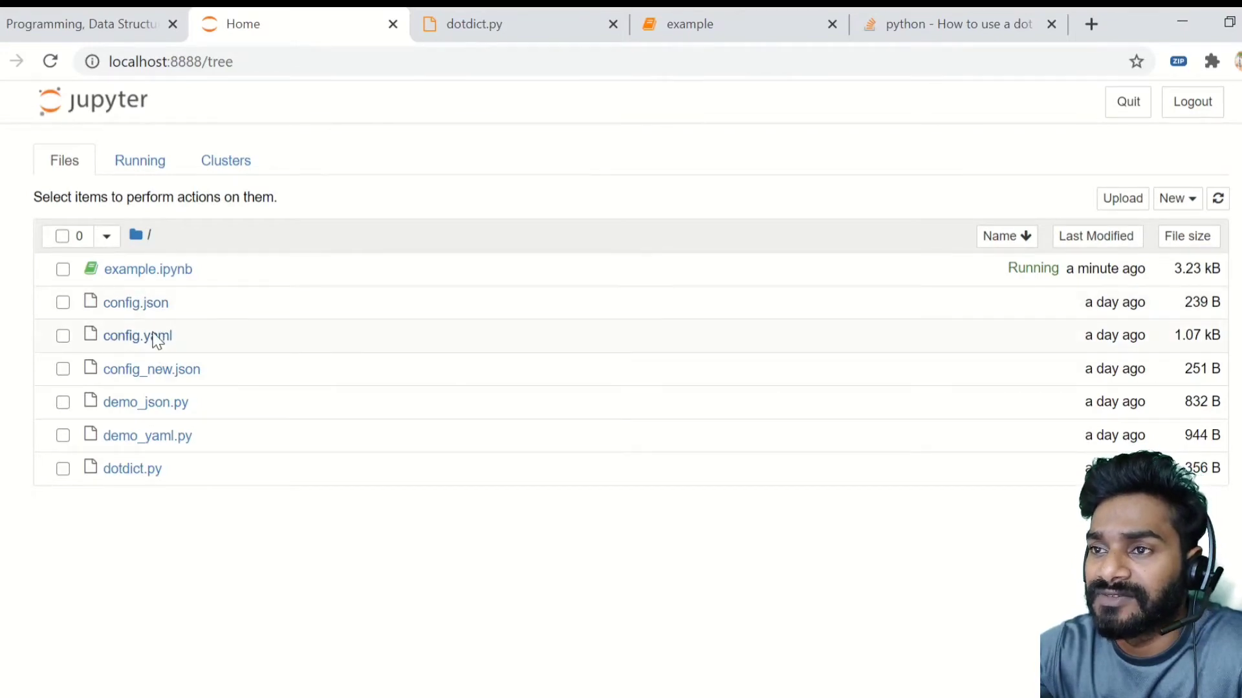
Select an entry in the project listing of config.yaml, demo_yaml.py and dotdict.py.
click(137, 335)
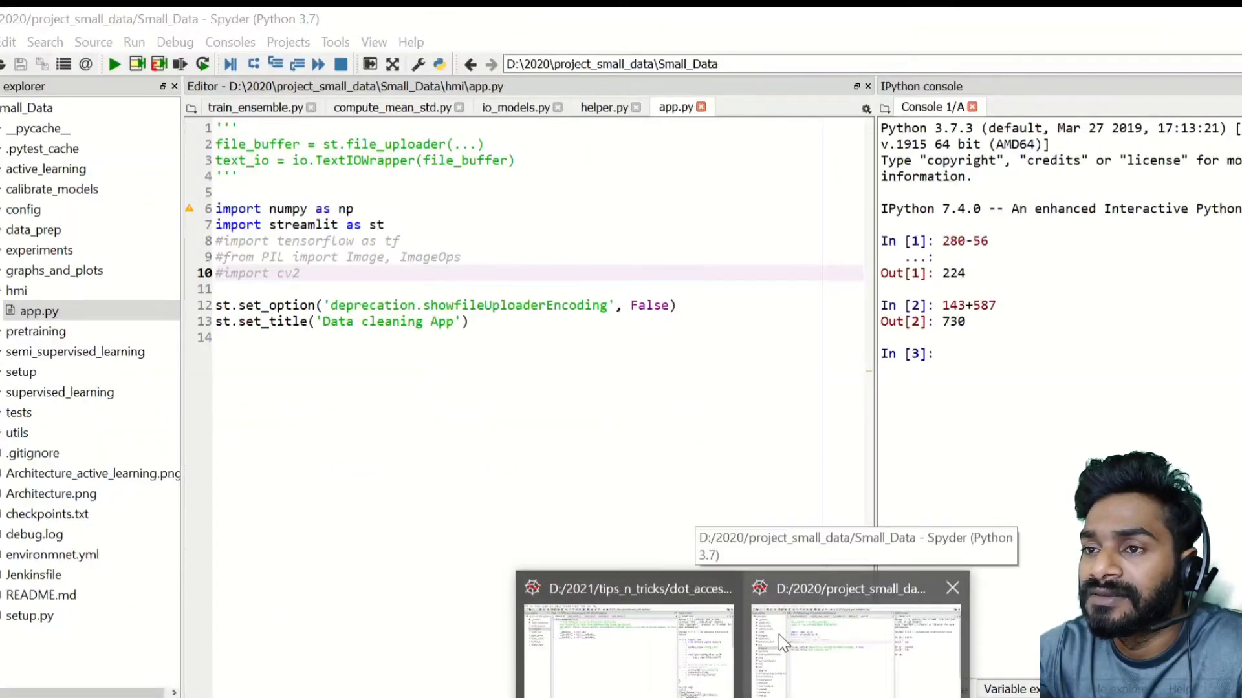
Open demo_yaml.py in Spyder and glance at the dotdict class source.
click(625, 642)
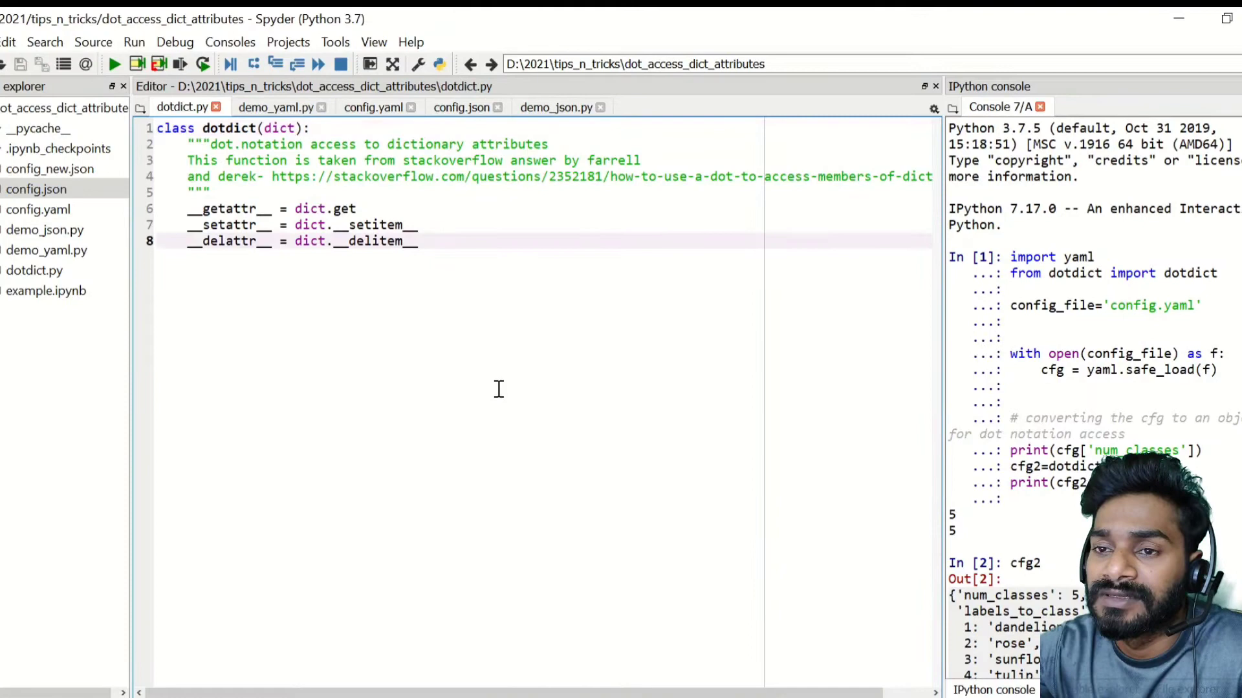
double_click(373, 241)
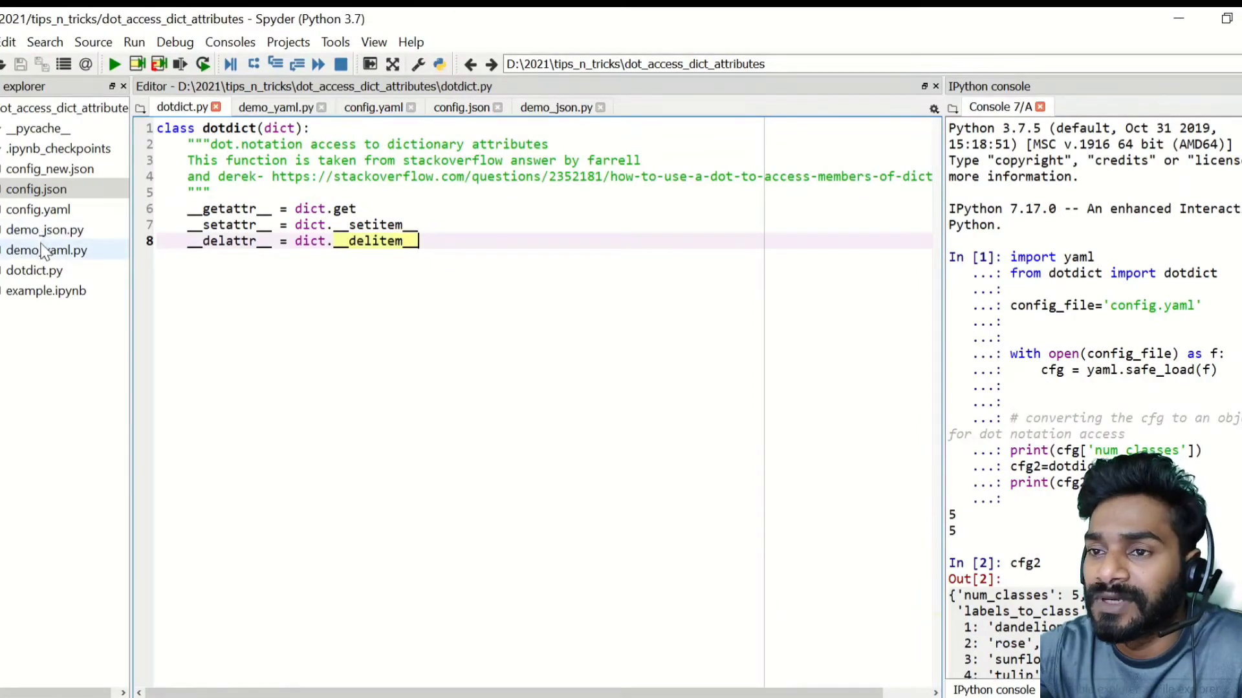
click(276, 107)
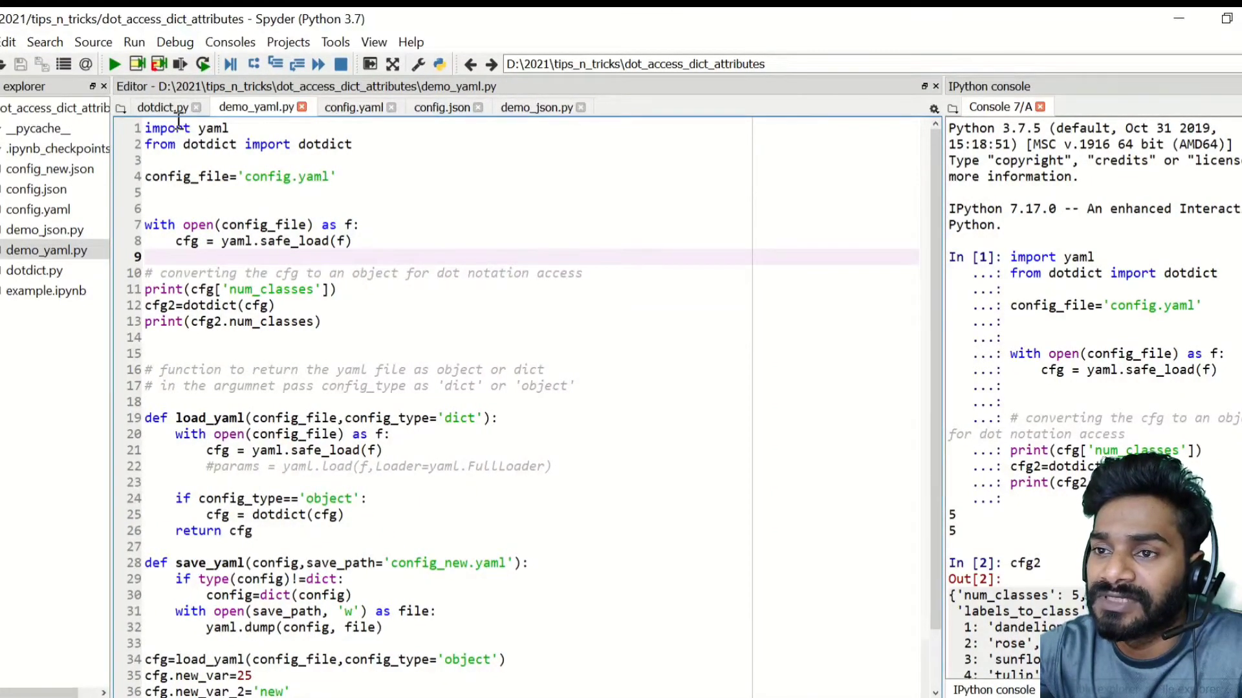
click(162, 106)
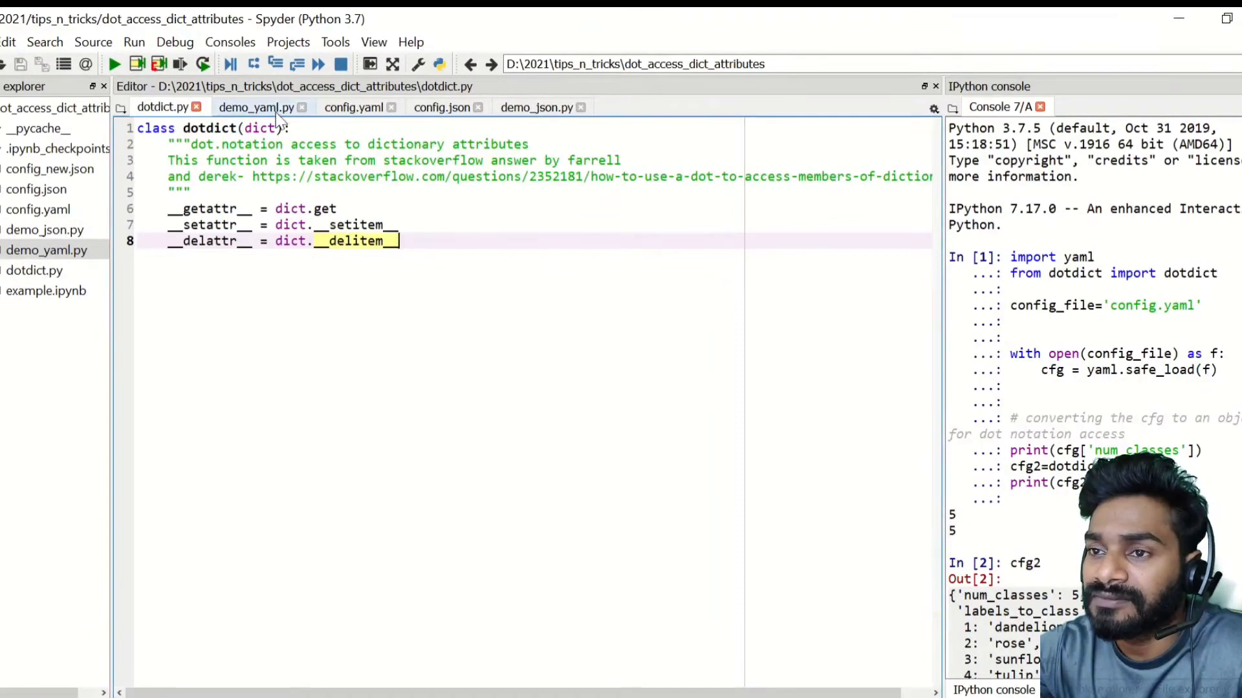
click(255, 107)
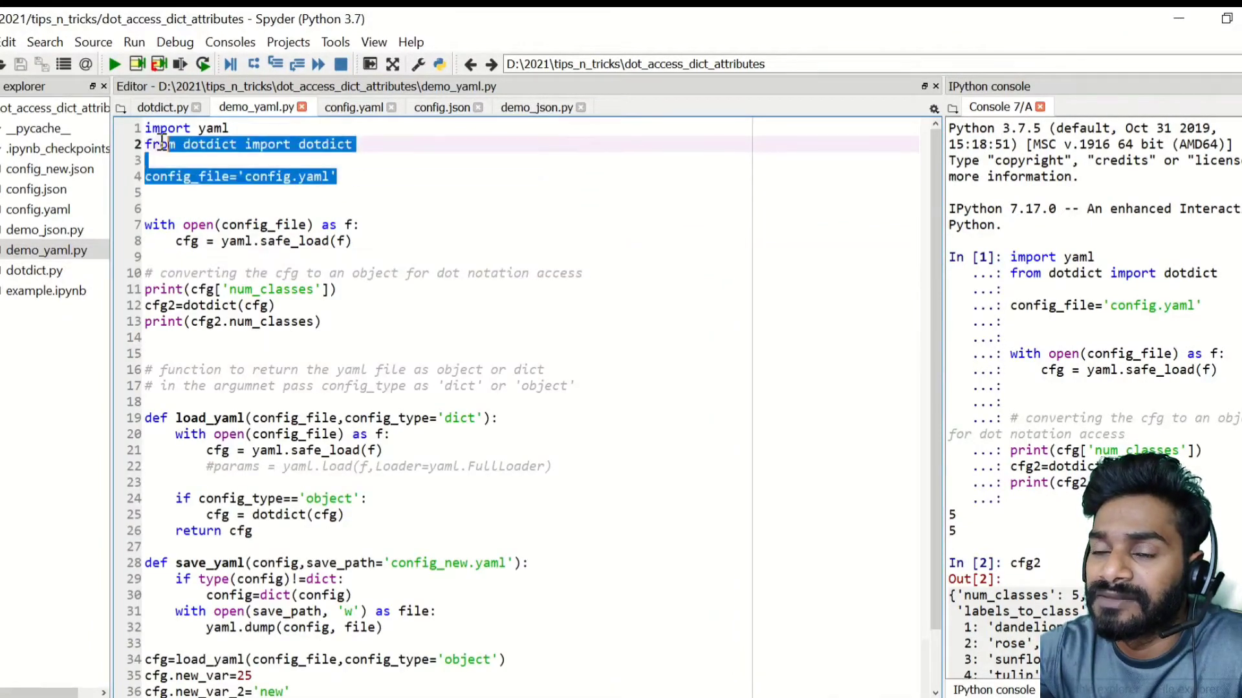
Run the import and YAML loading lines, printing the config dictionary.
right_click(238, 174)
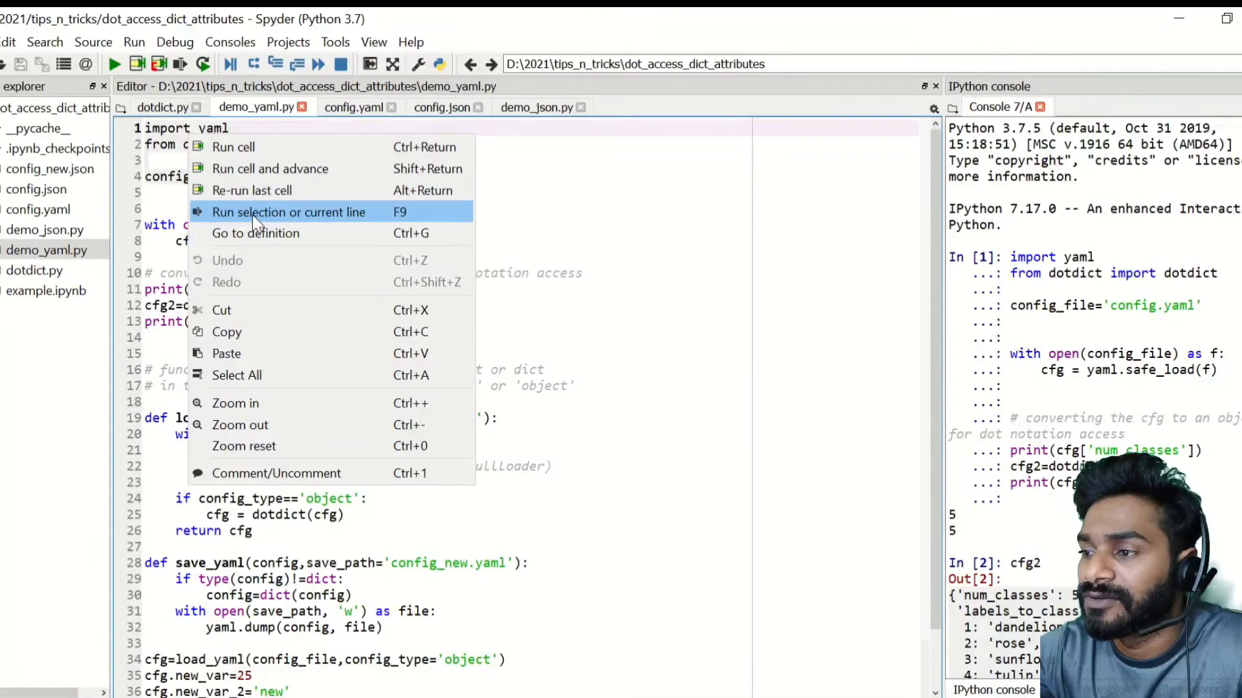
click(288, 211)
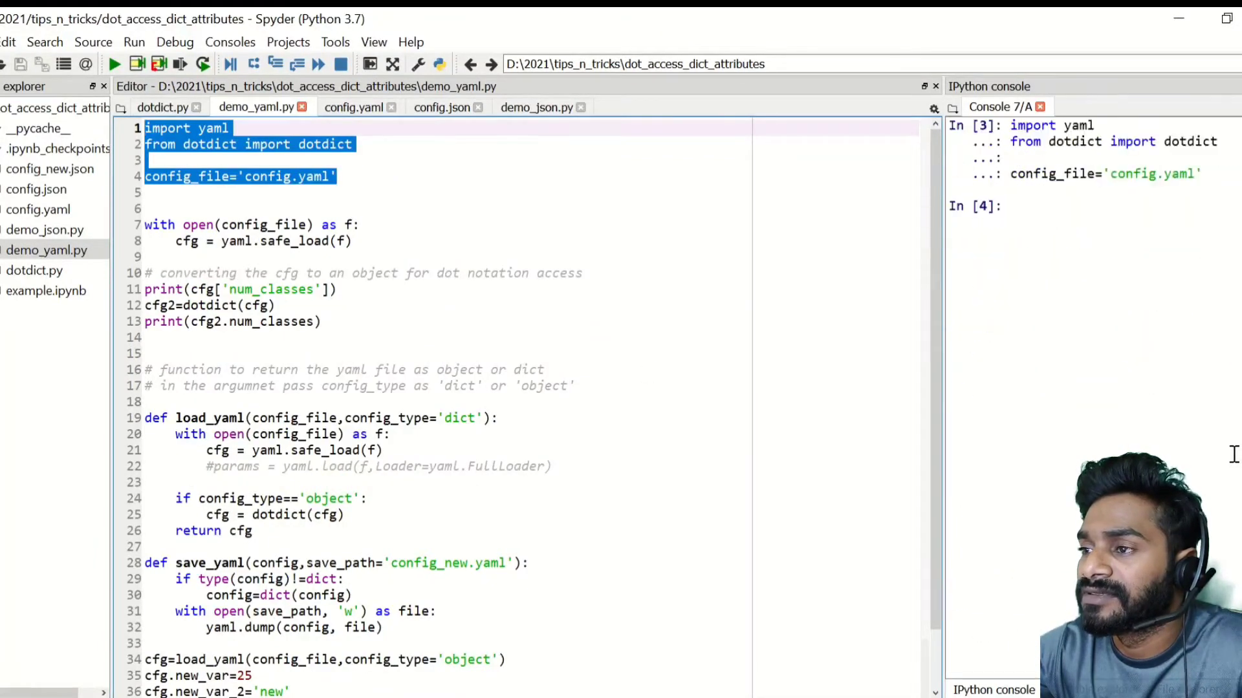
scroll(up, 3)
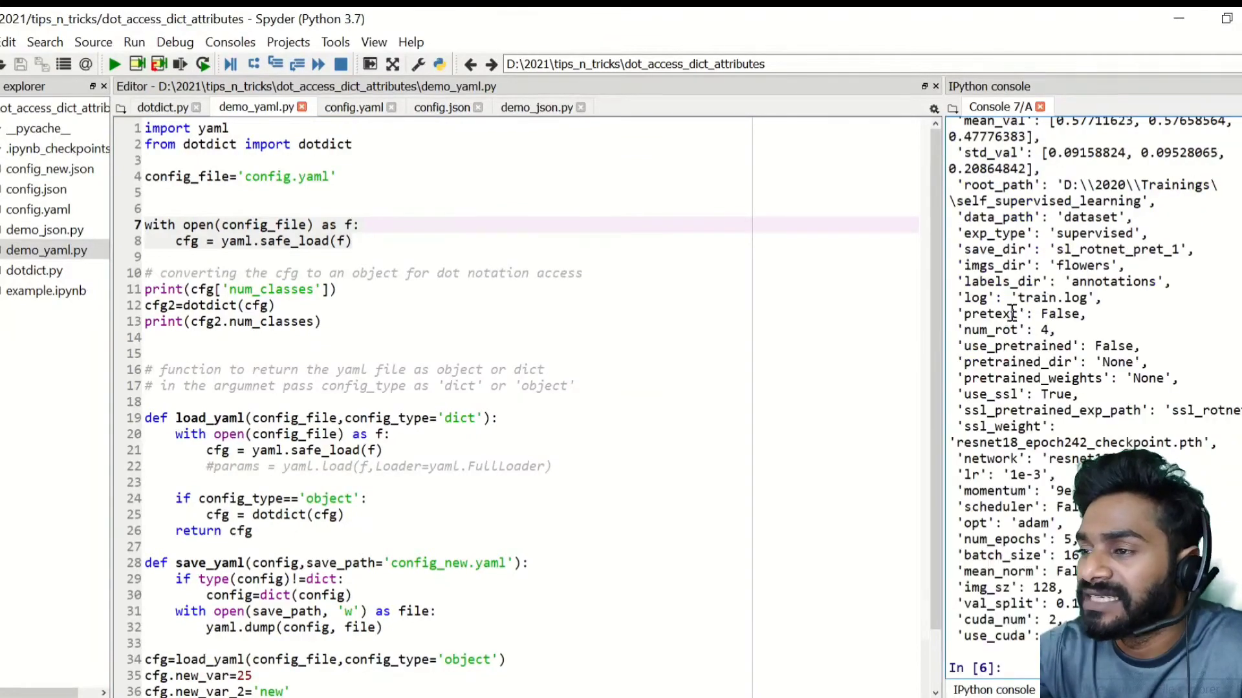
mouse_move(708, 304)
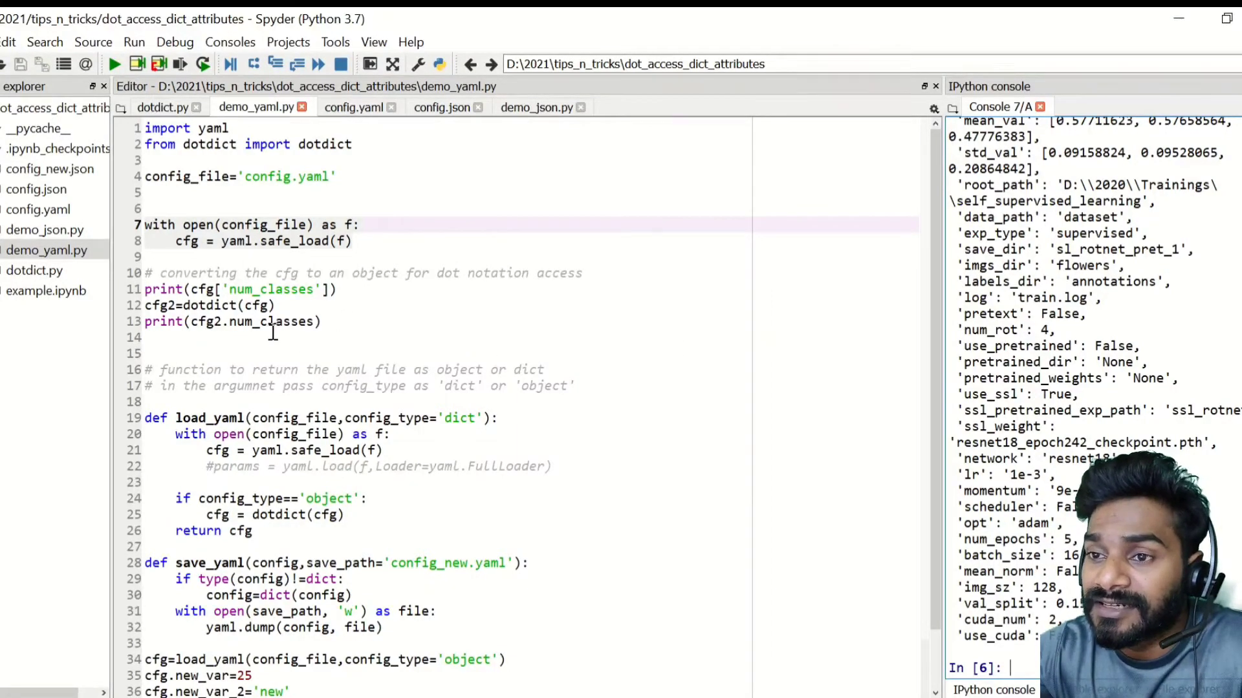
Print num_classes as 5 by key and through the dotdict attribute.
double_click(271, 289)
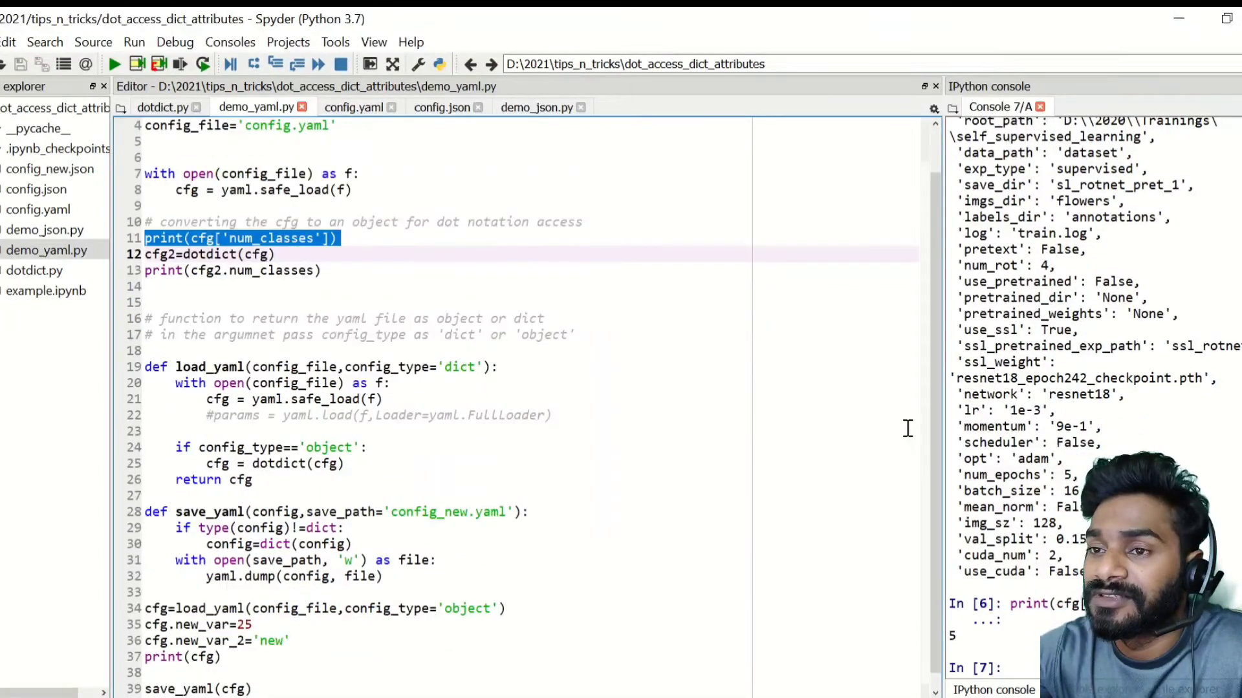
click(297, 254)
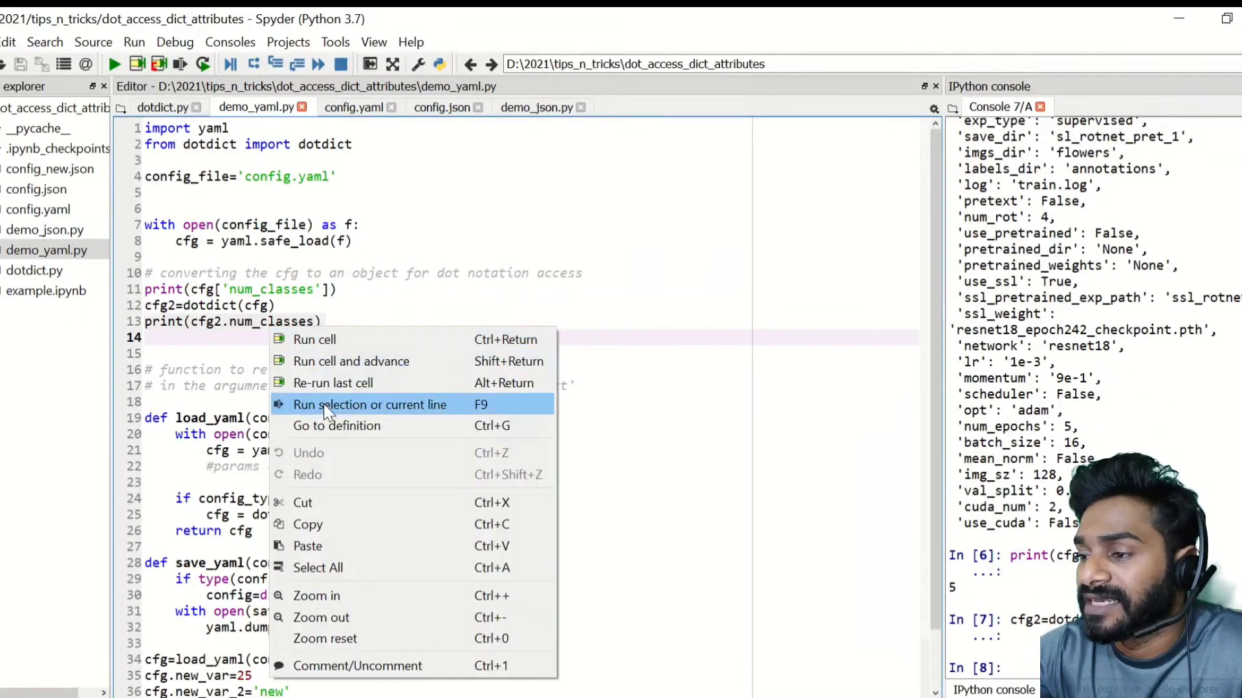
click(370, 405)
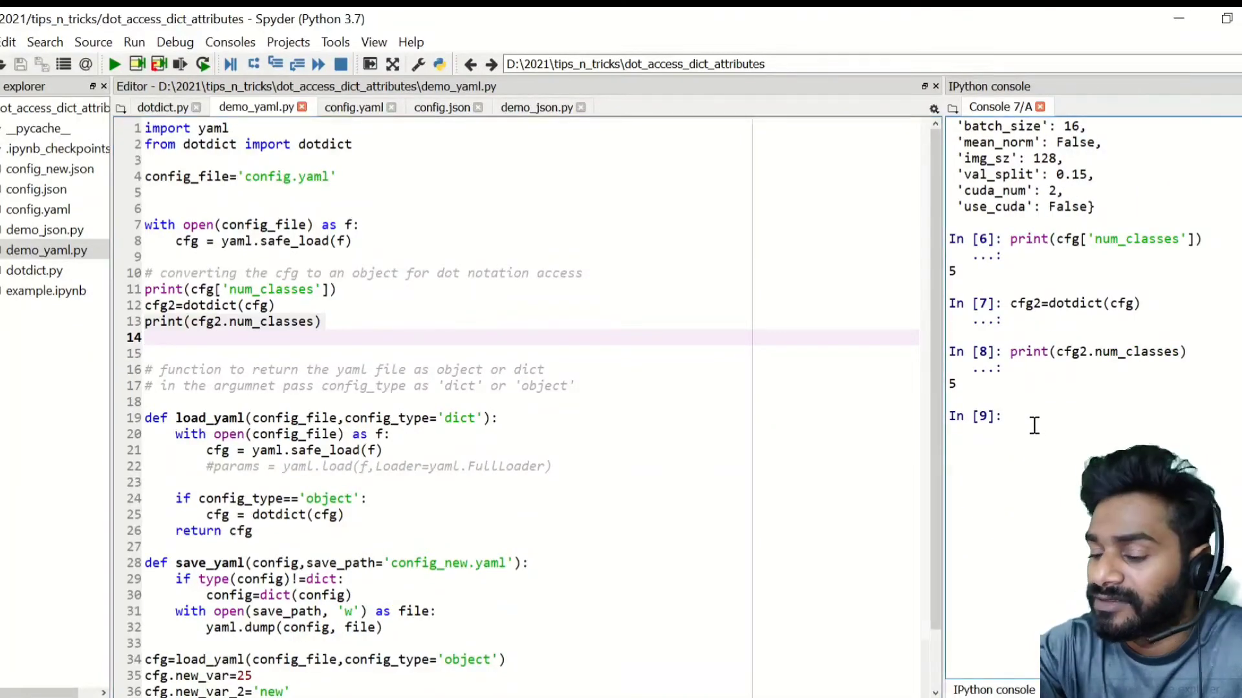
Set cfg2.num_classes to 10 in the console and print it.
text(cfg2.n)
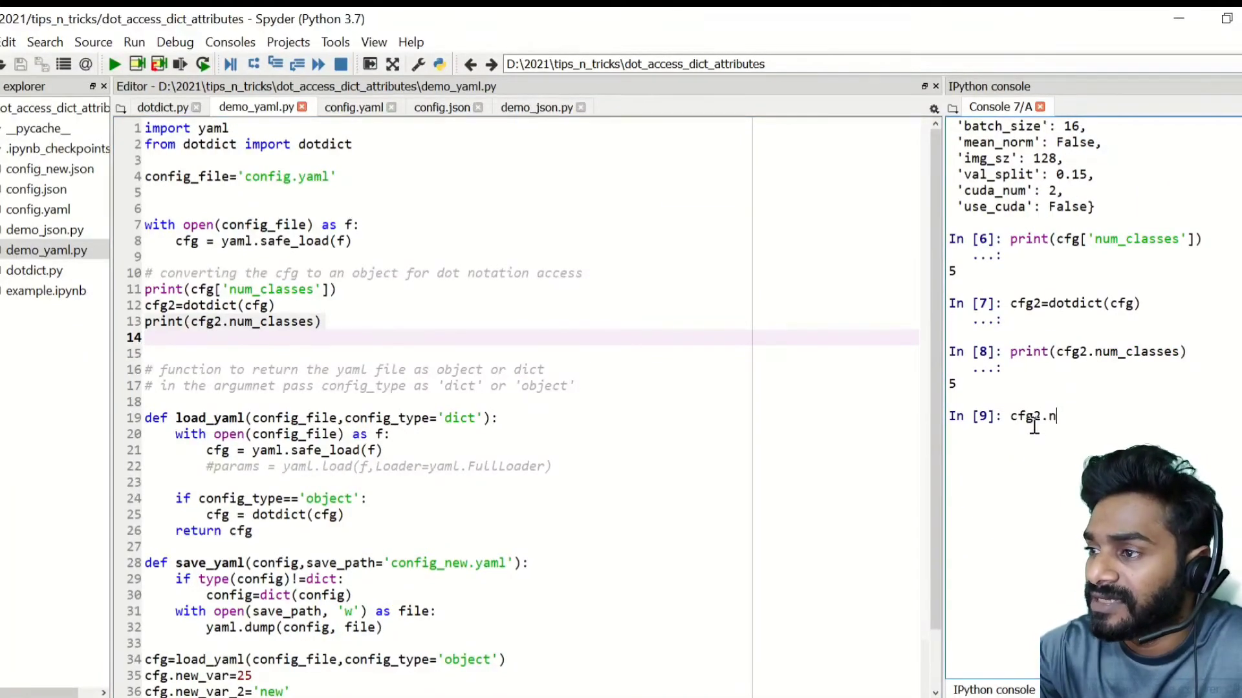
text(um_cl)
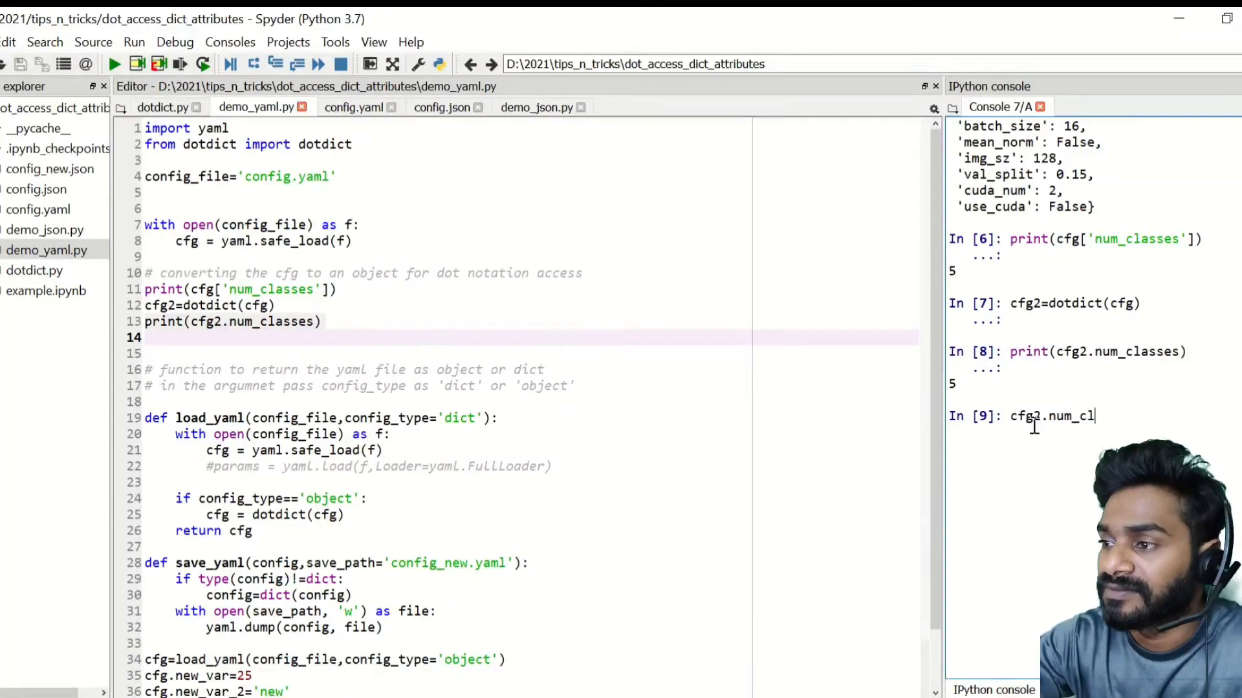
text(asses=10)
text(cfg2.num_clas)
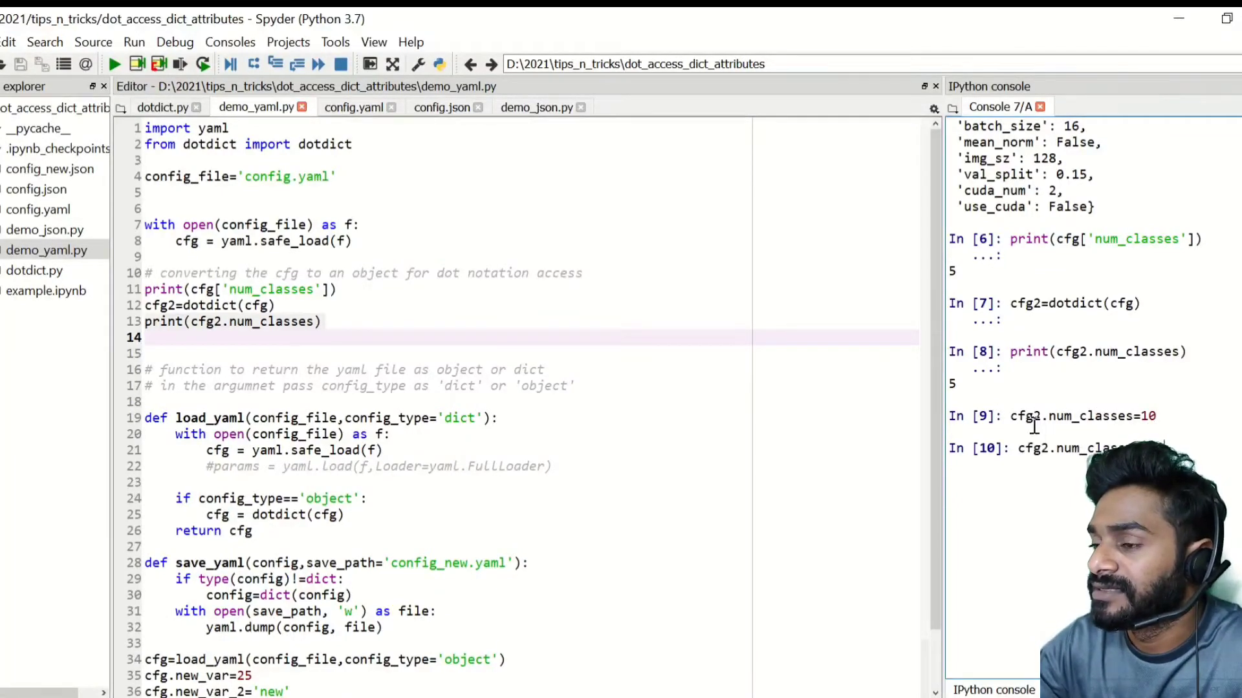
text(print(cfg2.num_classes))
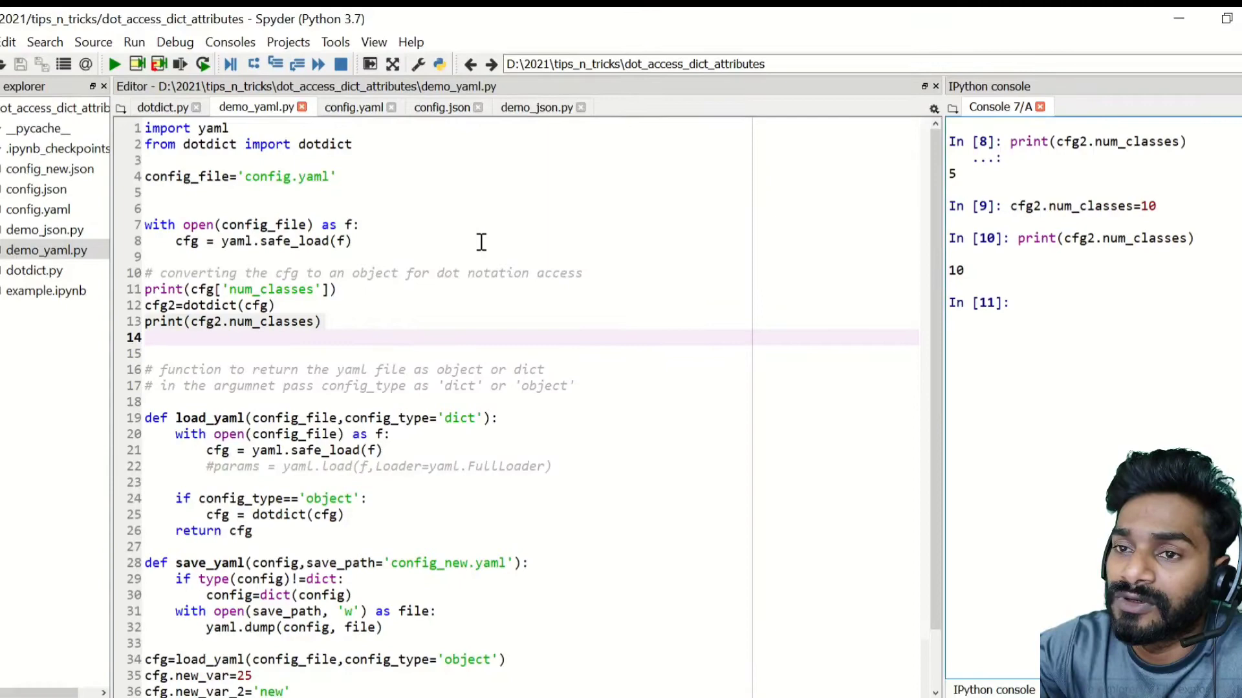
mouse_move(46, 251)
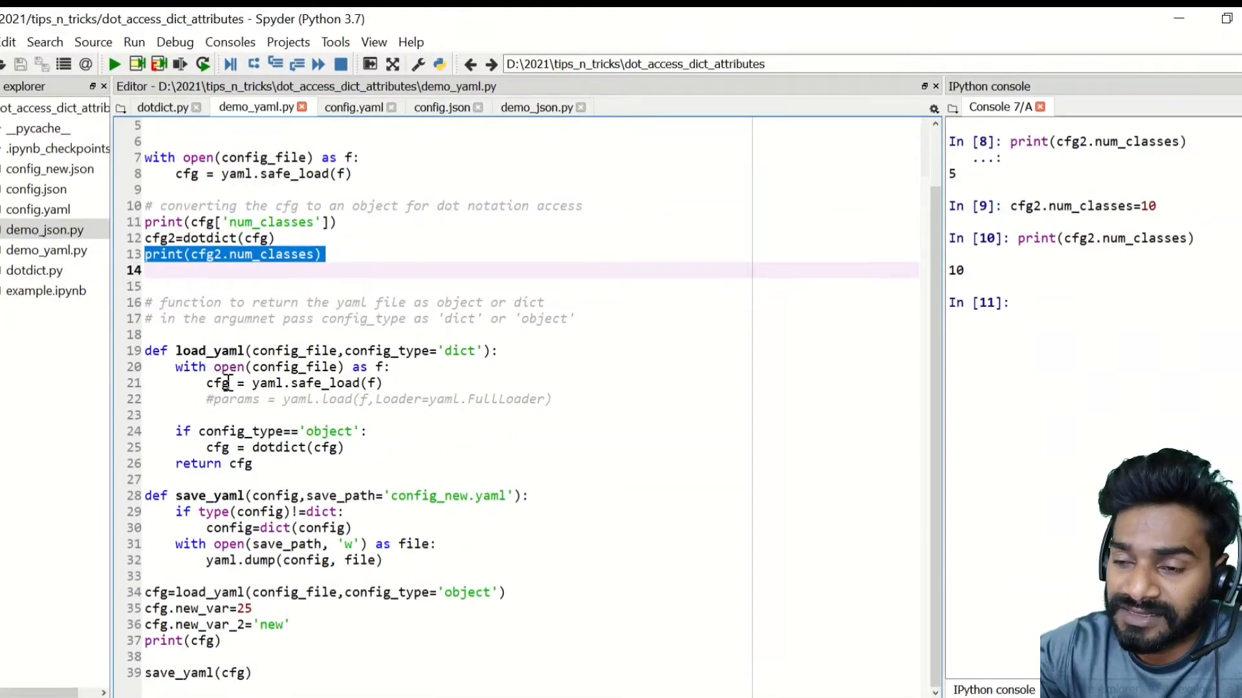
mouse_move(928, 384)
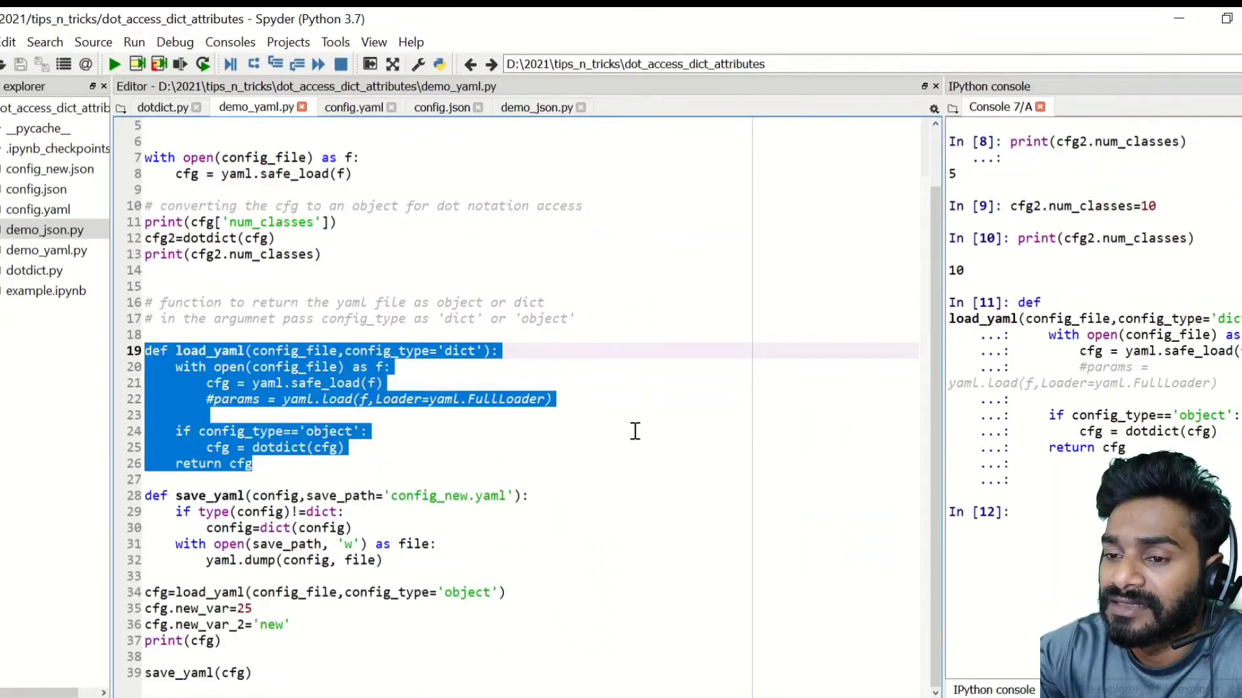
Define load_yaml and reload the config with config_type='object'.
click(265, 529)
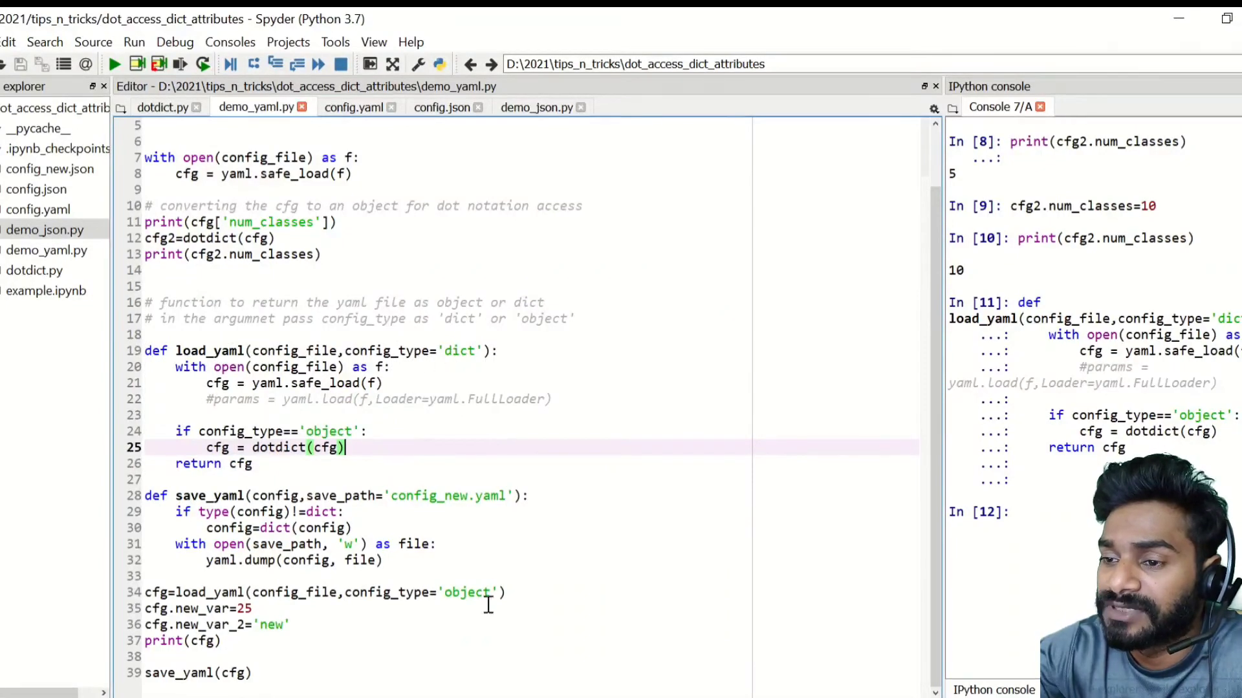
double_click(469, 593)
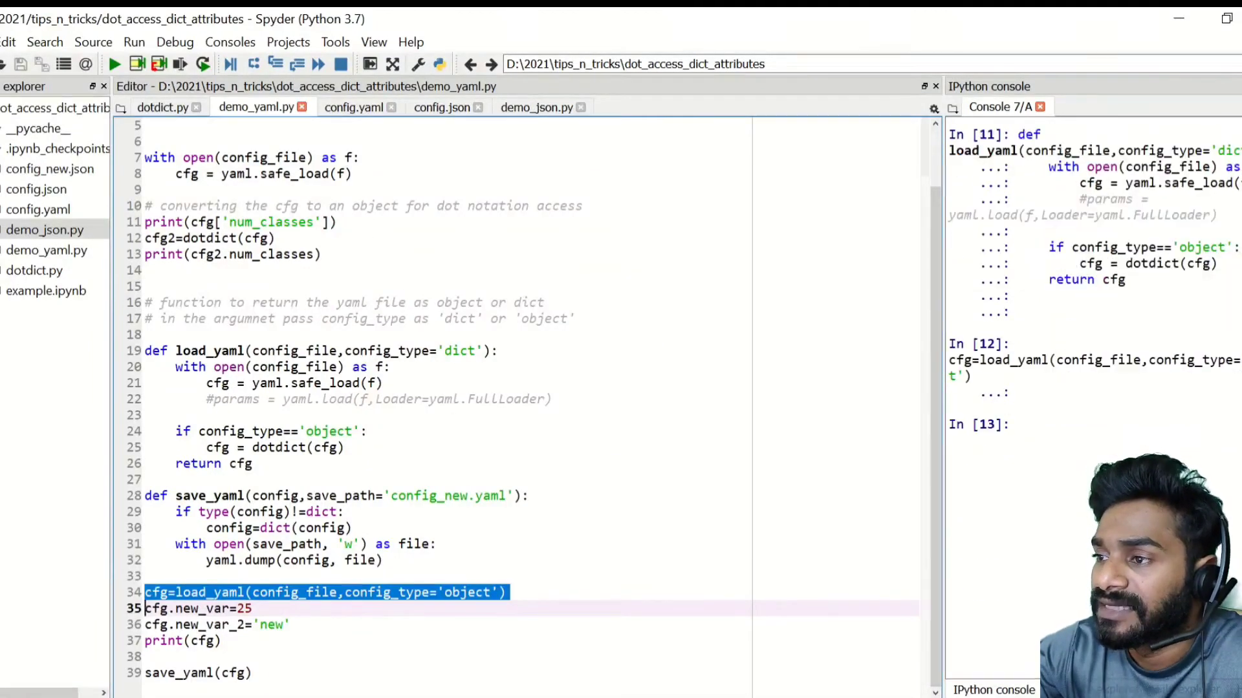
click(483, 592)
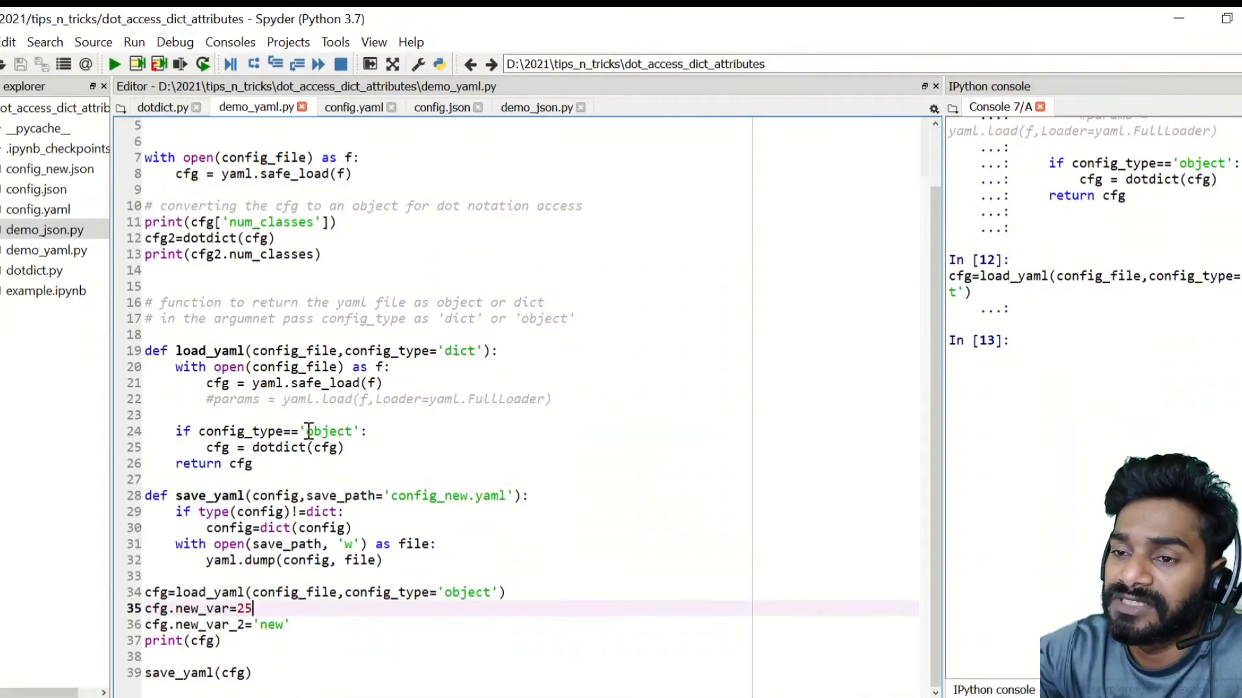
mouse_move(395, 462)
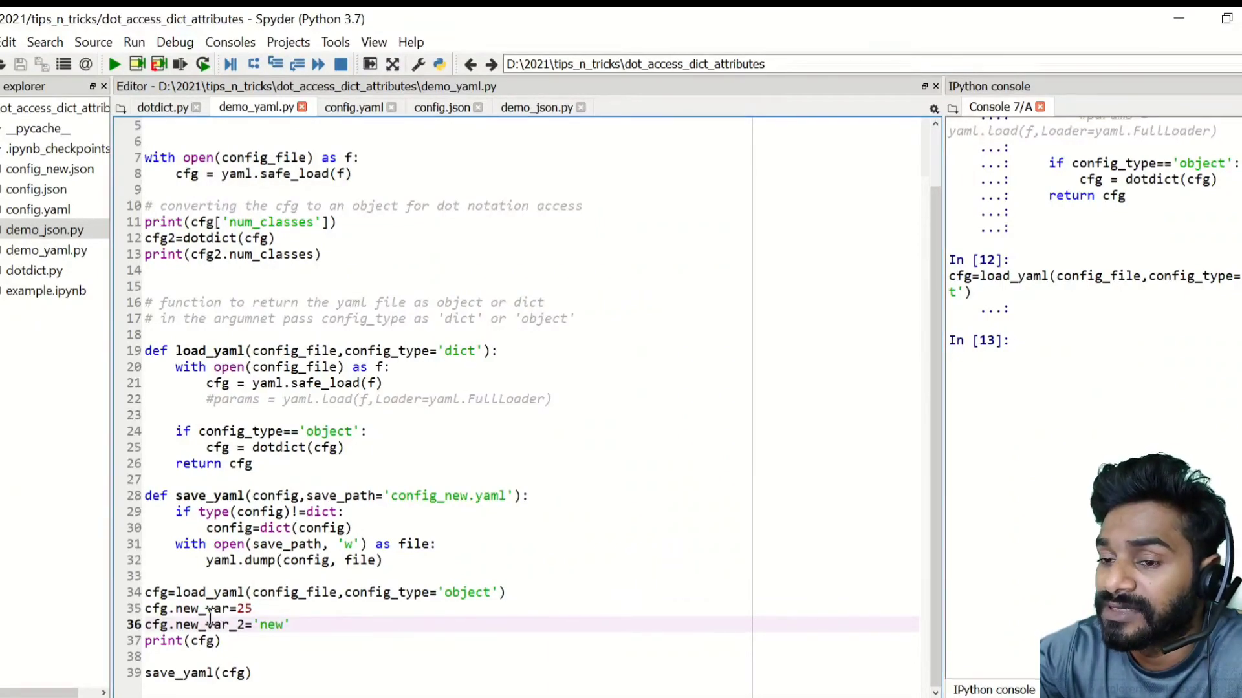
Run the lines setting cfg.new_var to 25 and new_var_2 to 'new'.
double_click(203, 608)
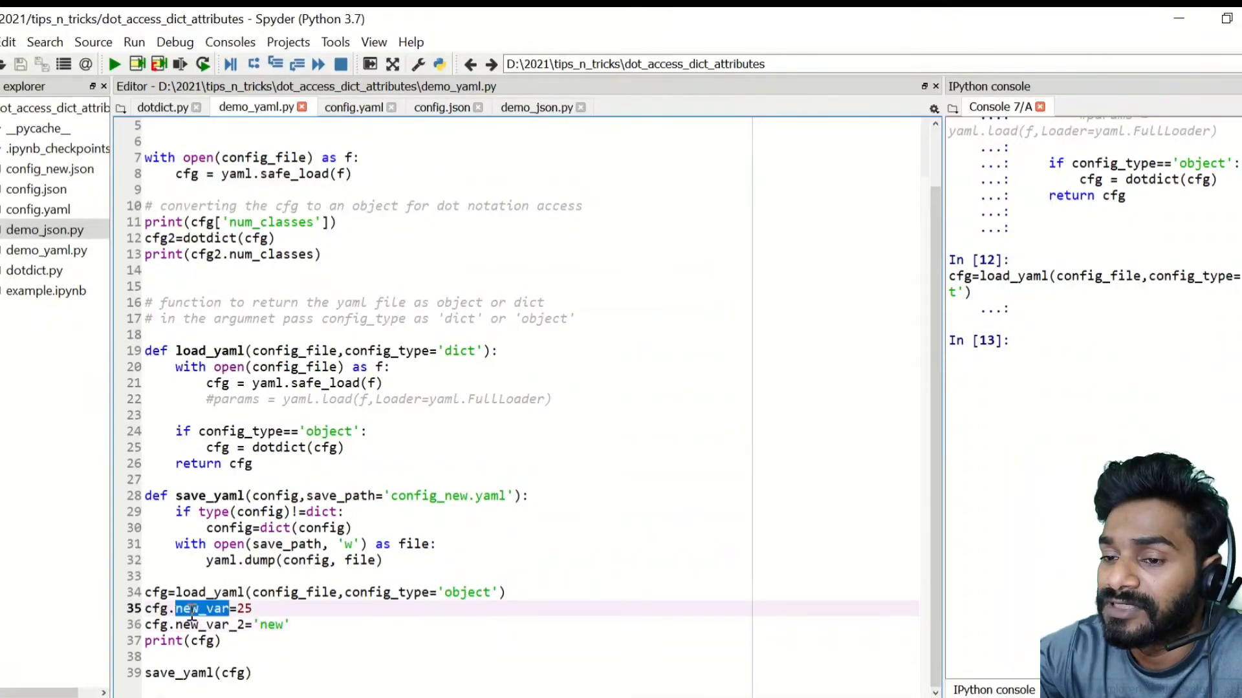
right_click(202, 608)
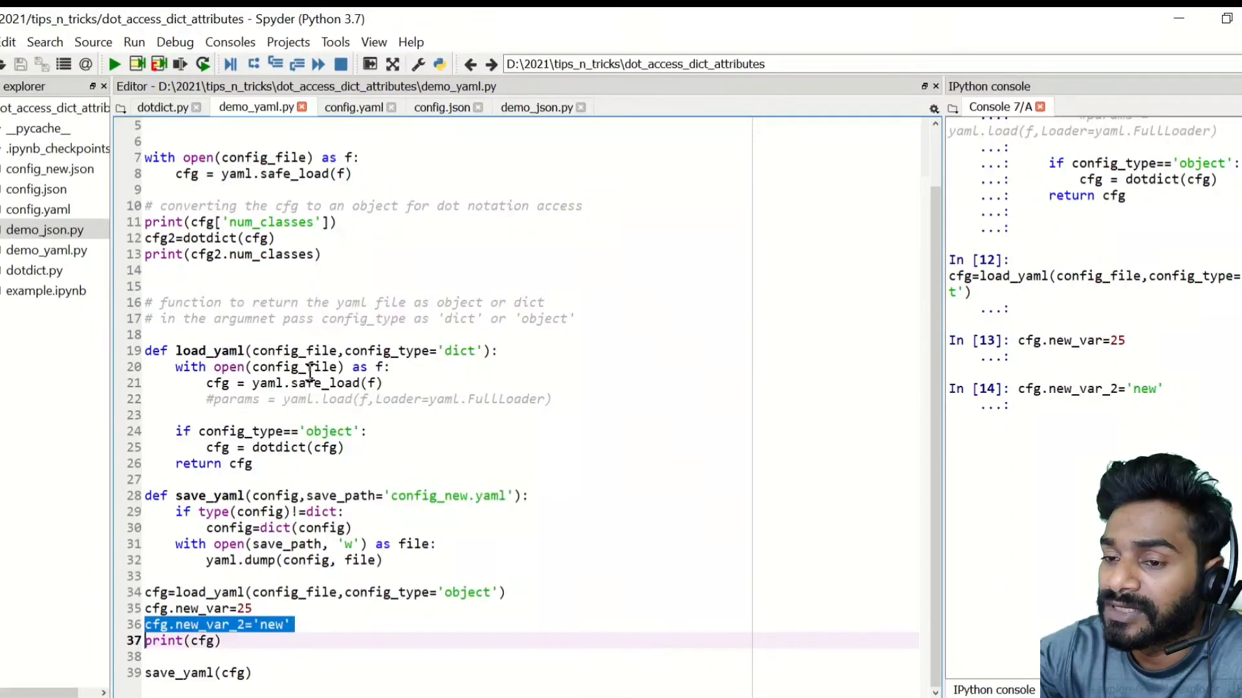
key(Return)
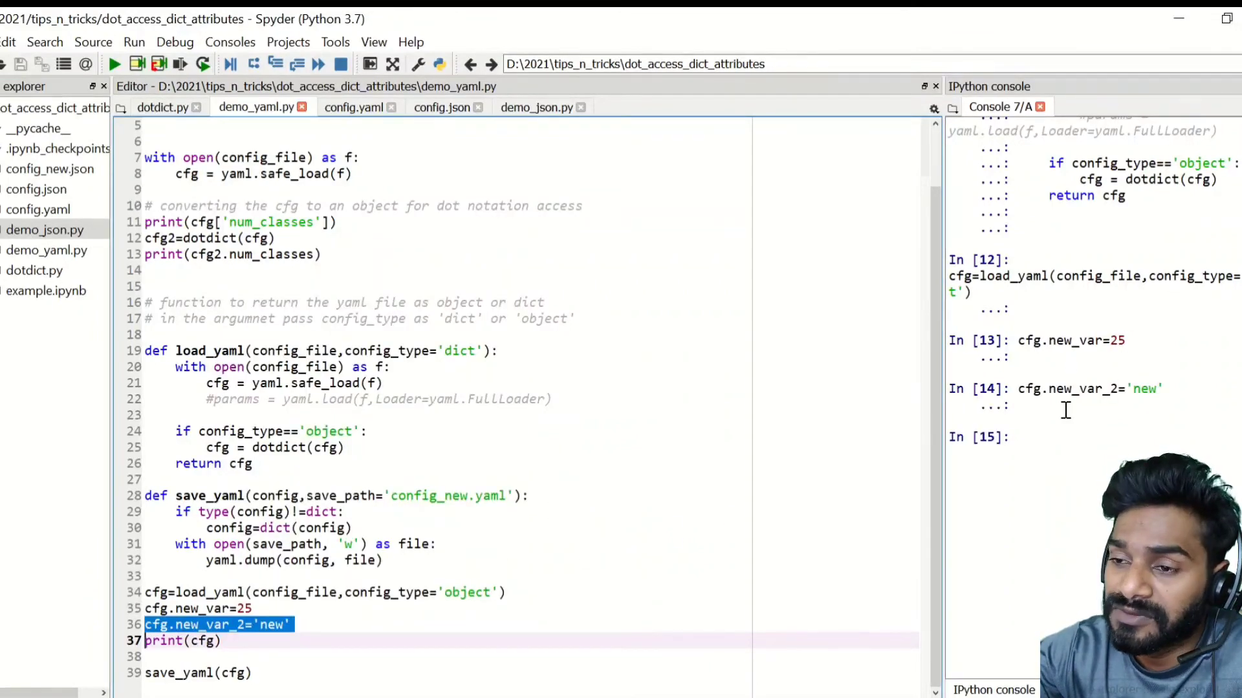
mouse_move(197, 664)
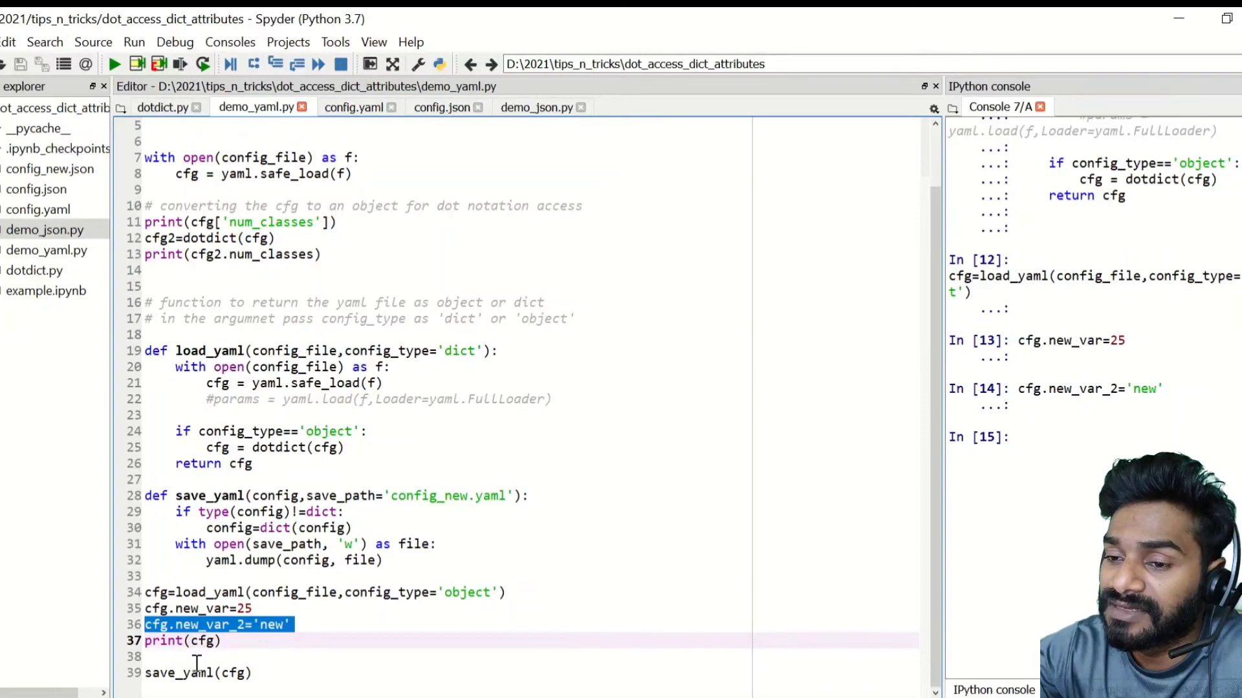
Print the updated cfg and define the save_yaml function in the console.
right_click(198, 641)
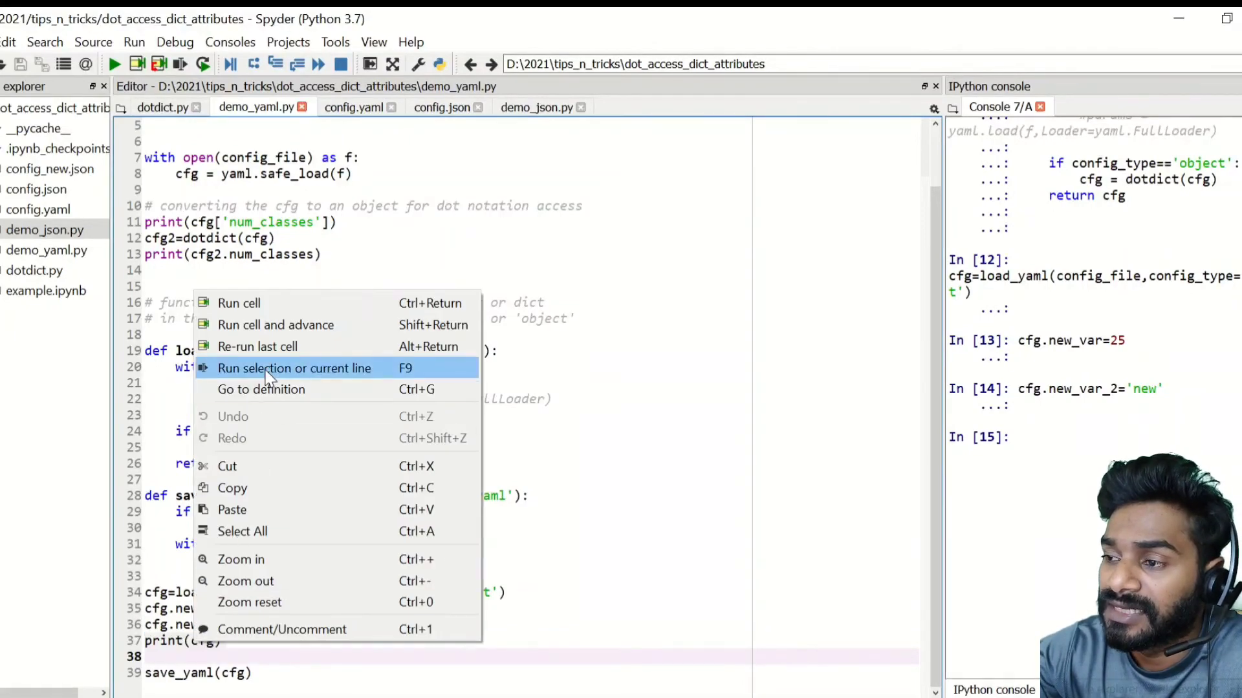
click(294, 368)
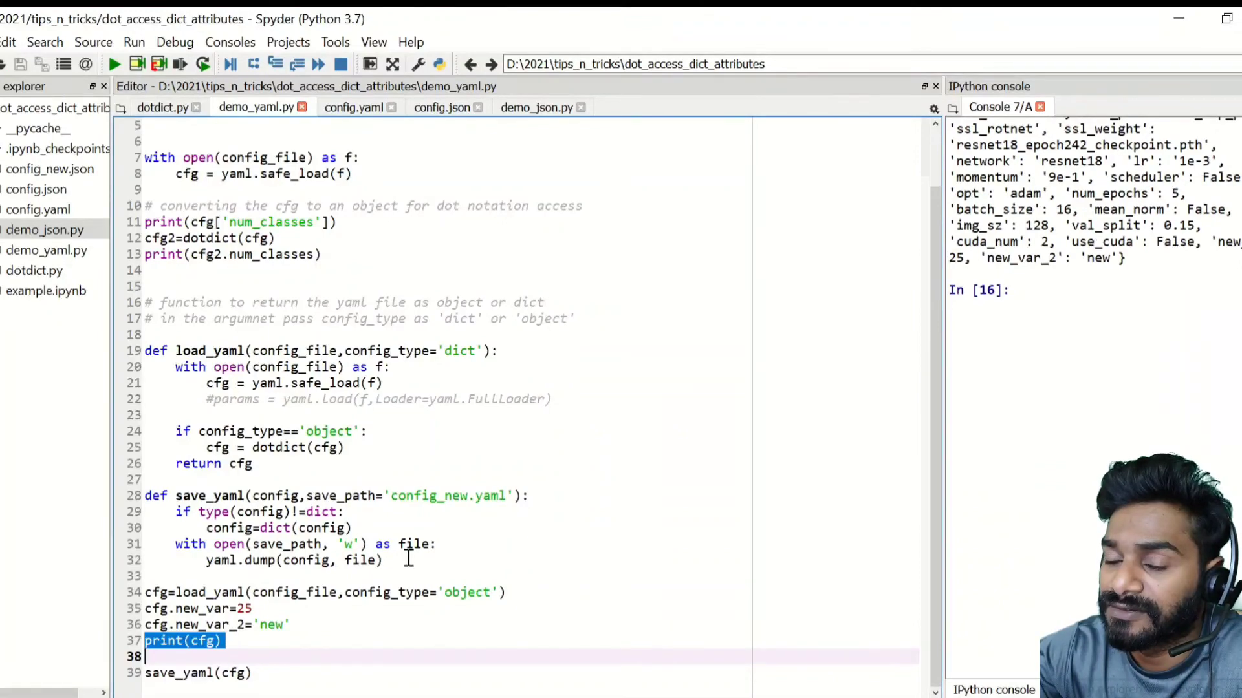
right_click(408, 558)
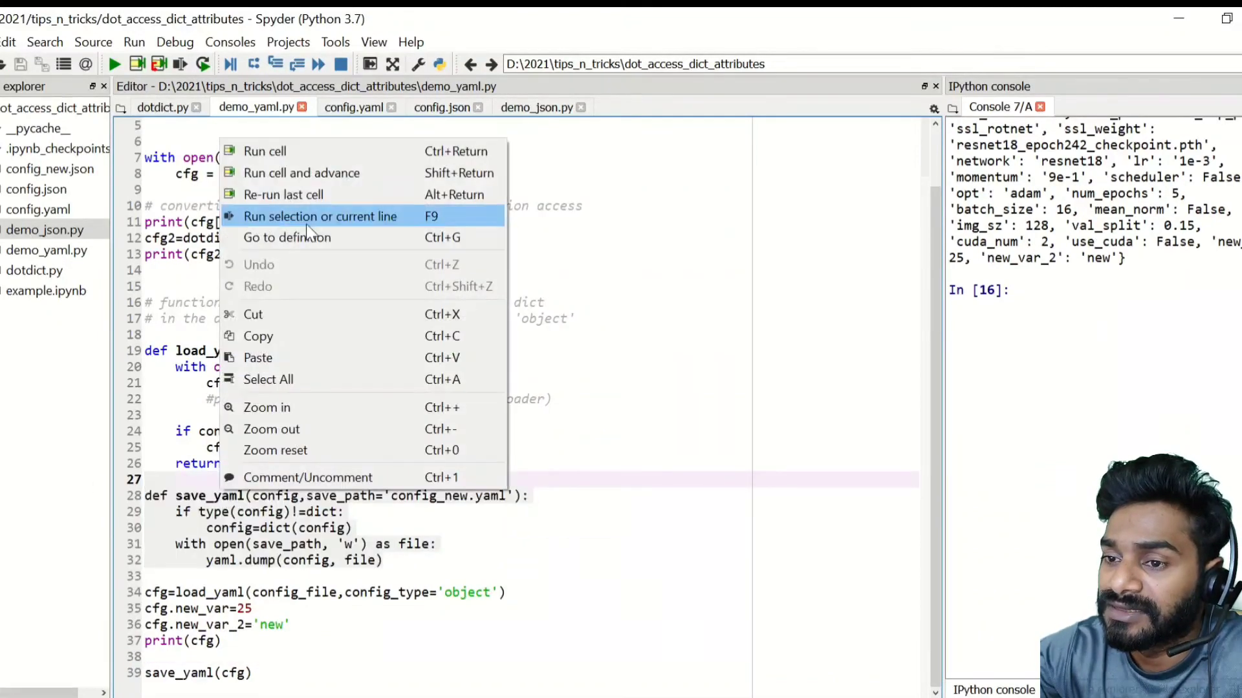
click(320, 216)
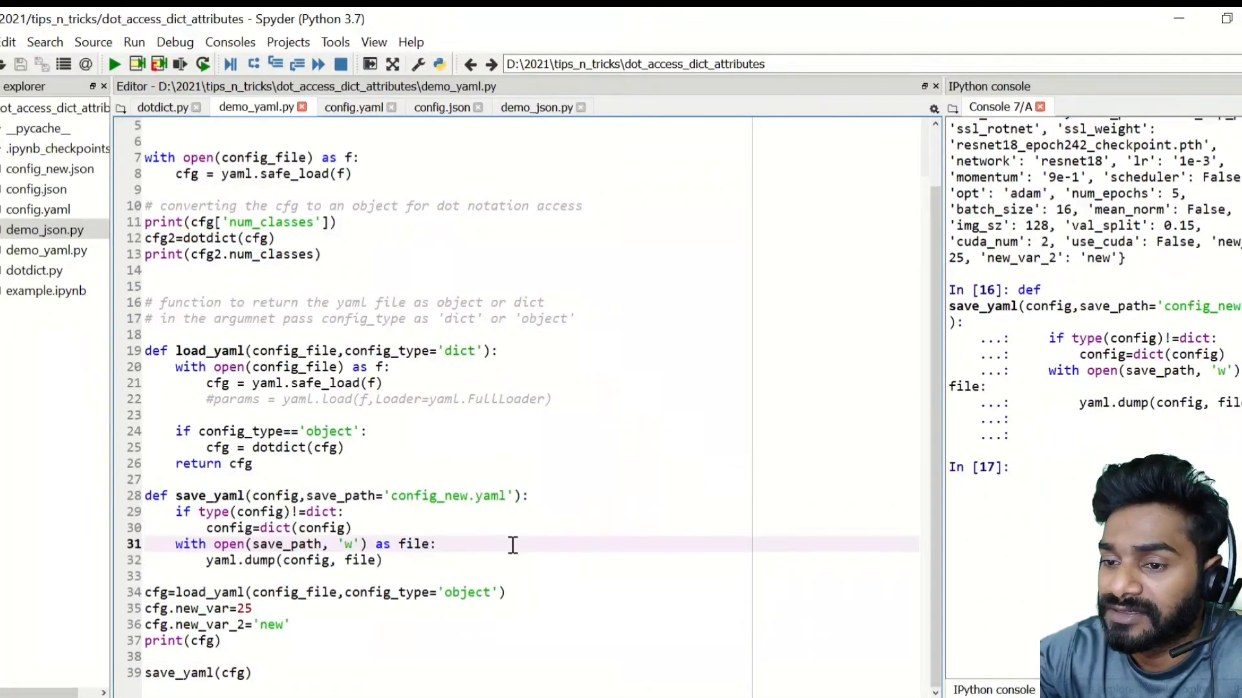
Run save_yaml(cfg) to write config_new.yaml, check new_var entries, then close that file.
right_click(512, 544)
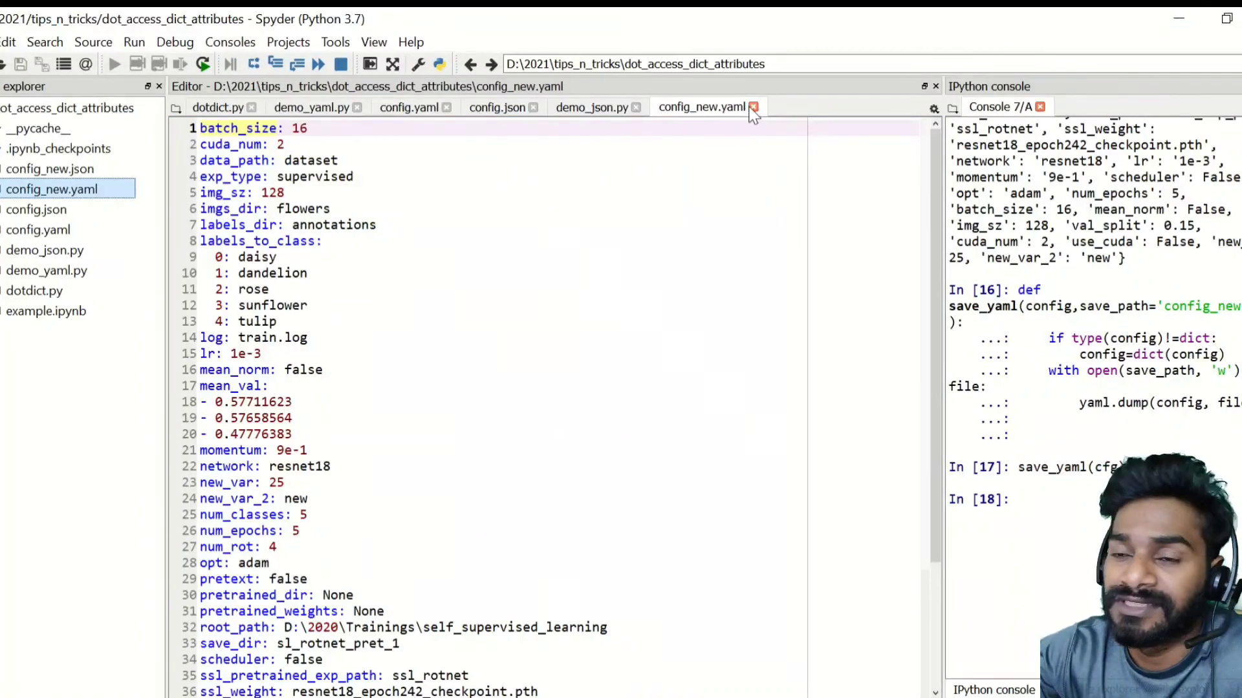
click(309, 107)
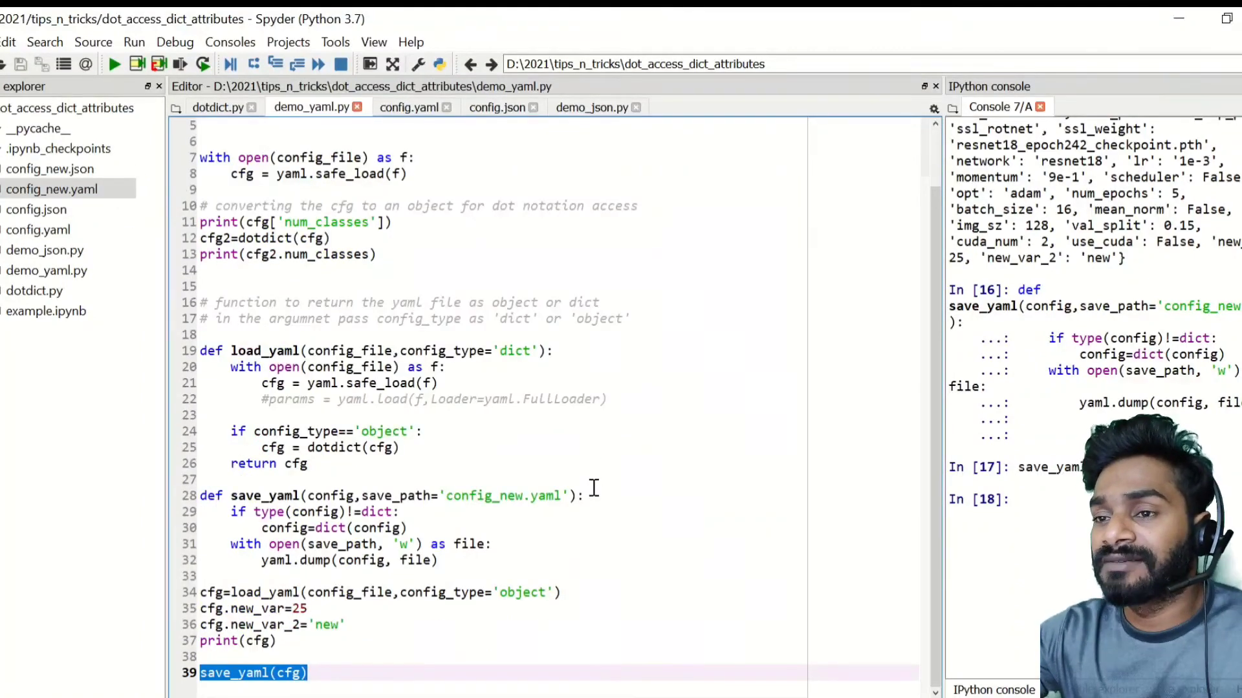
scroll(up, 3)
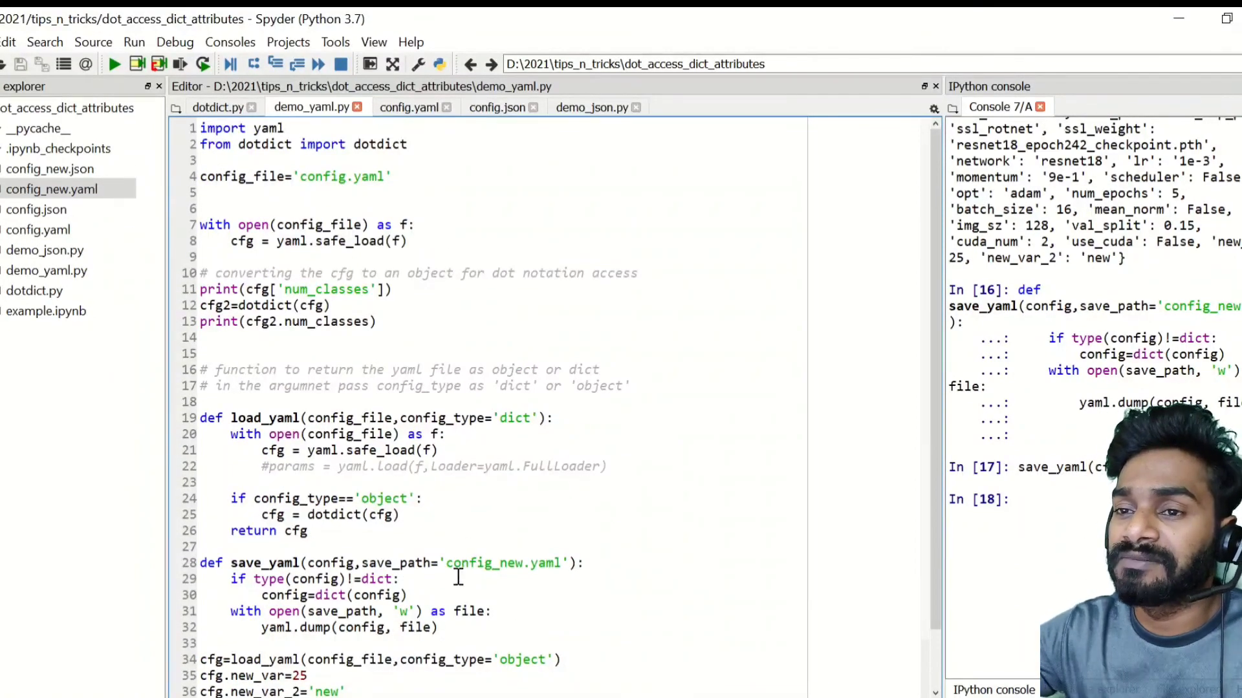
mouse_move(107, 222)
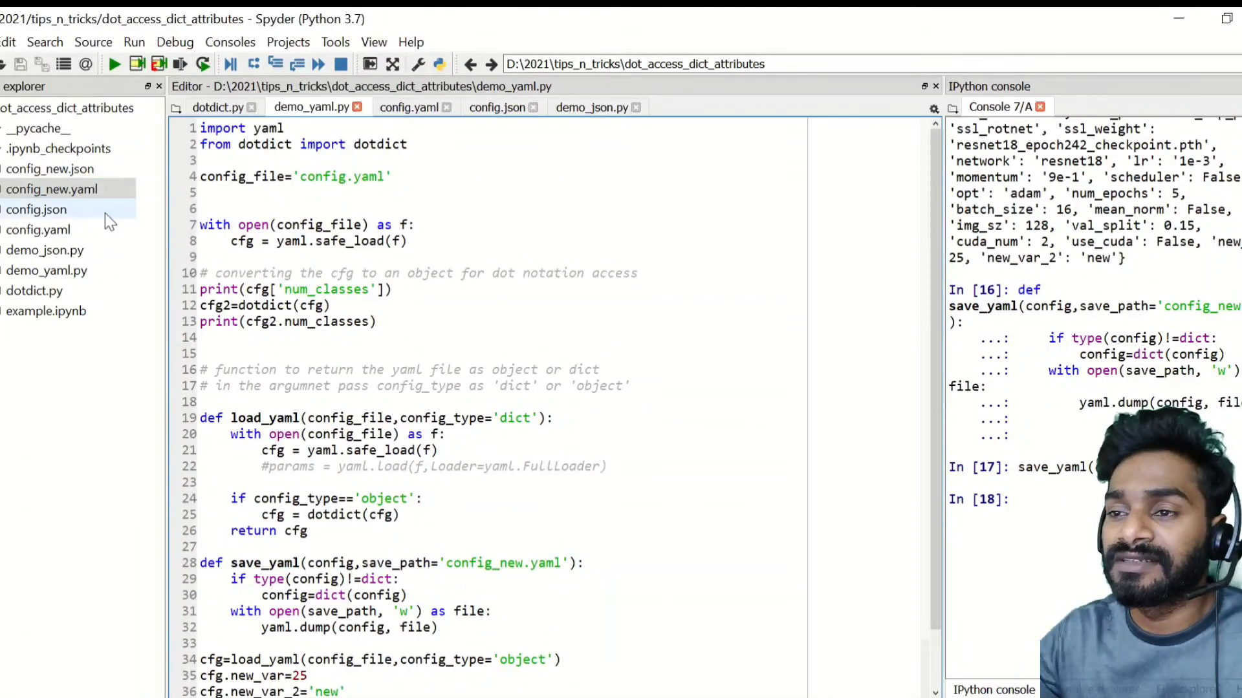